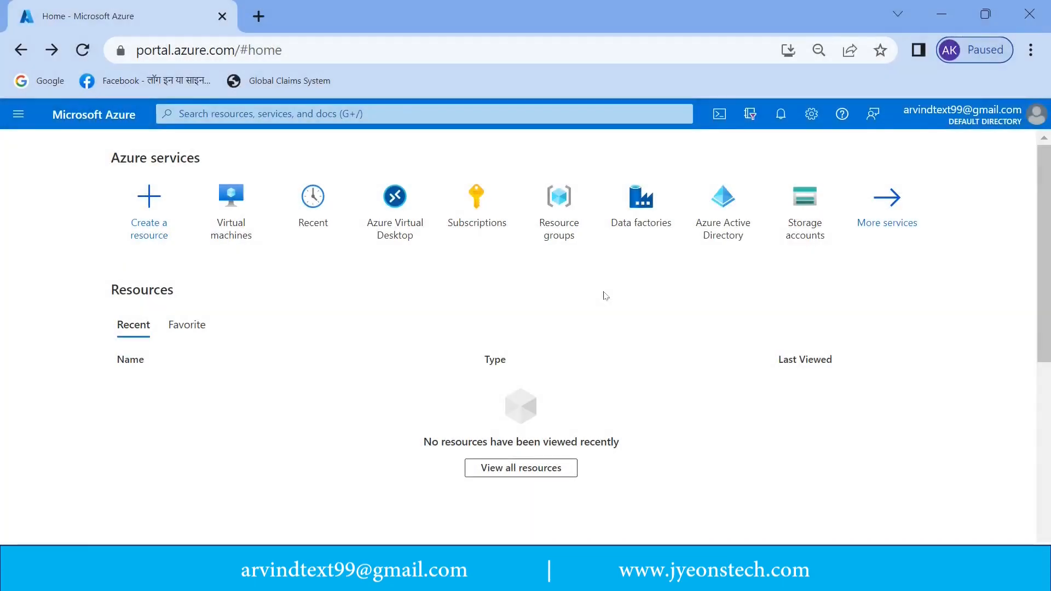
Step: Search 'VI' in the top bar and open Virtual machines, listing VMArvind running in East US
{"action": "type", "text": "VI"}
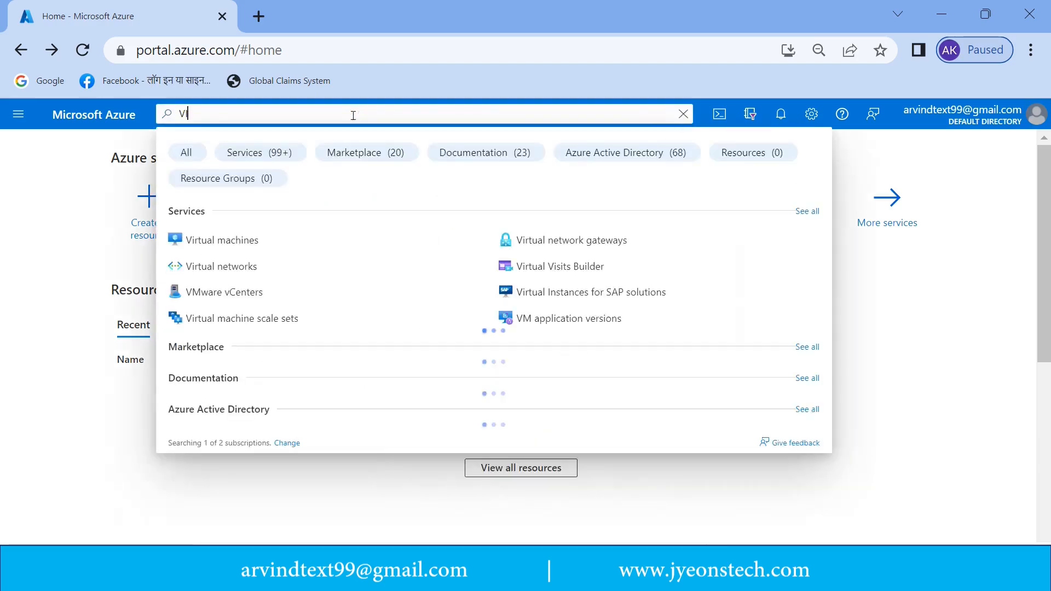
{"action": "left_click", "coordinate": [221, 240]}
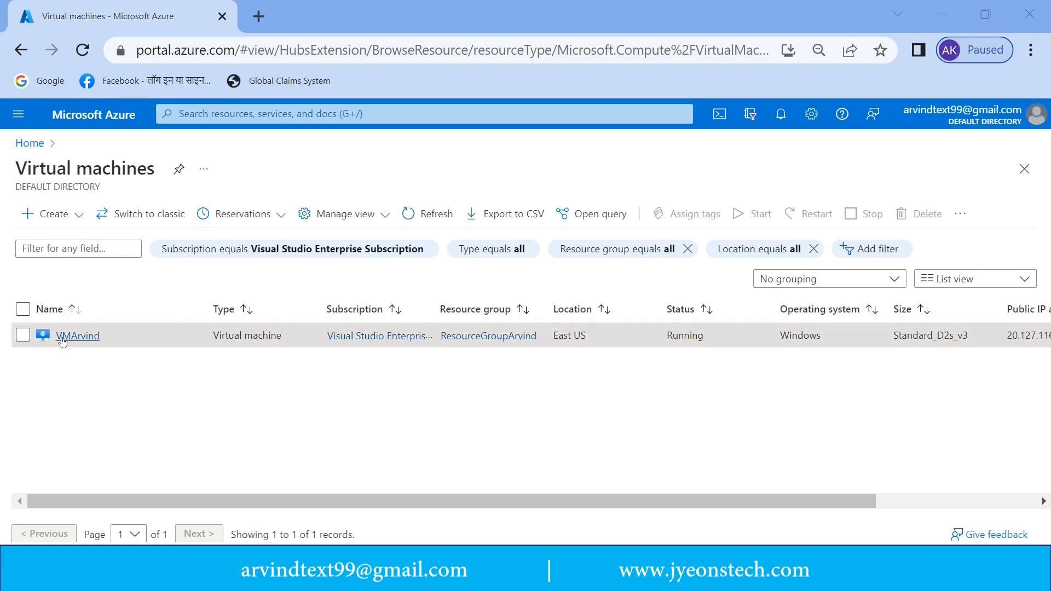
{"action": "mouse_move", "coordinate": [314, 345]}
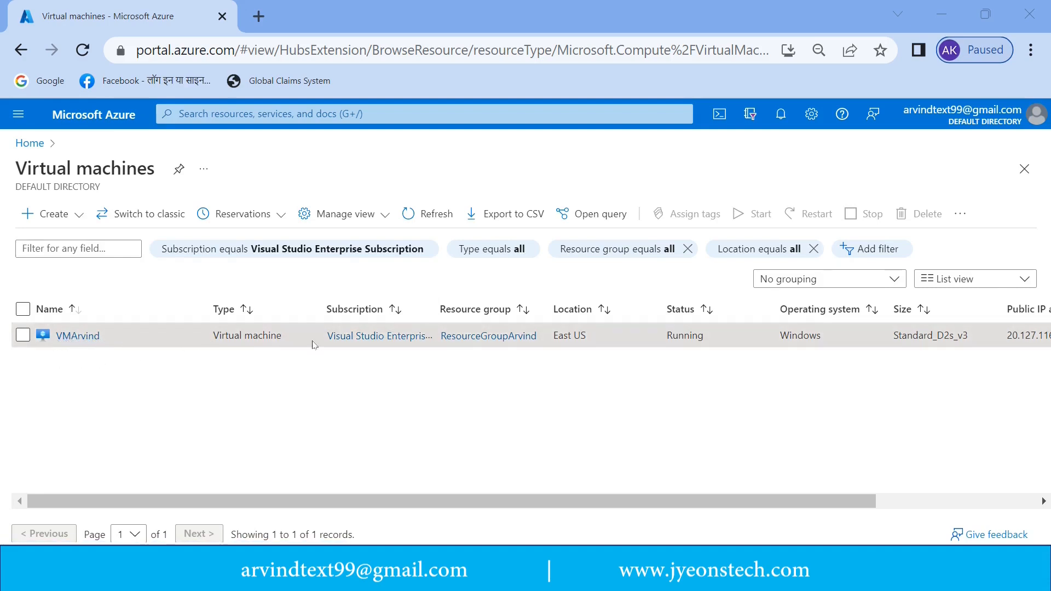
{"action": "mouse_move", "coordinate": [99, 380]}
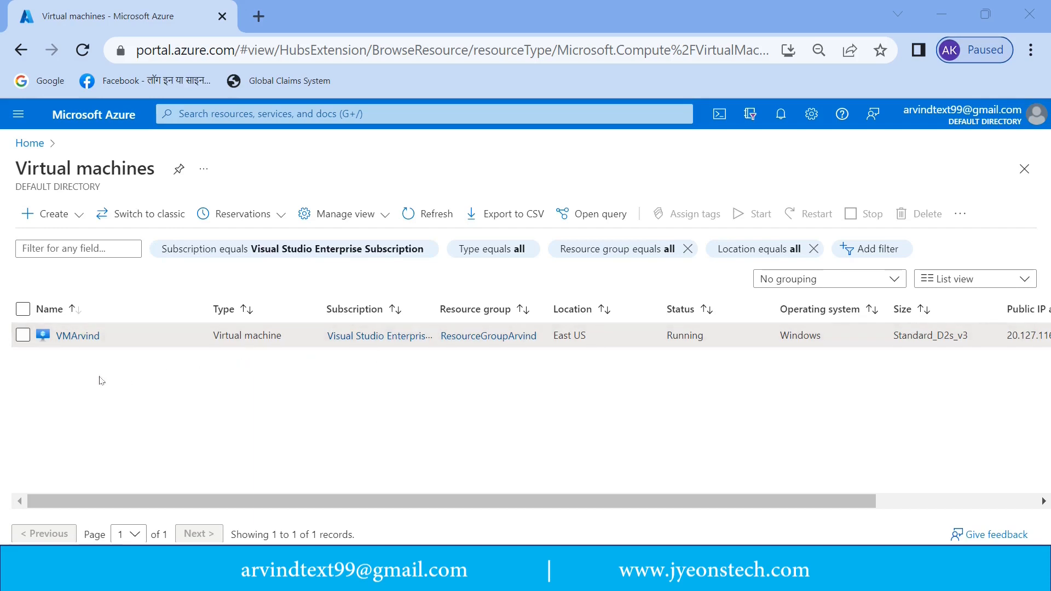
{"action": "mouse_move", "coordinate": [77, 335]}
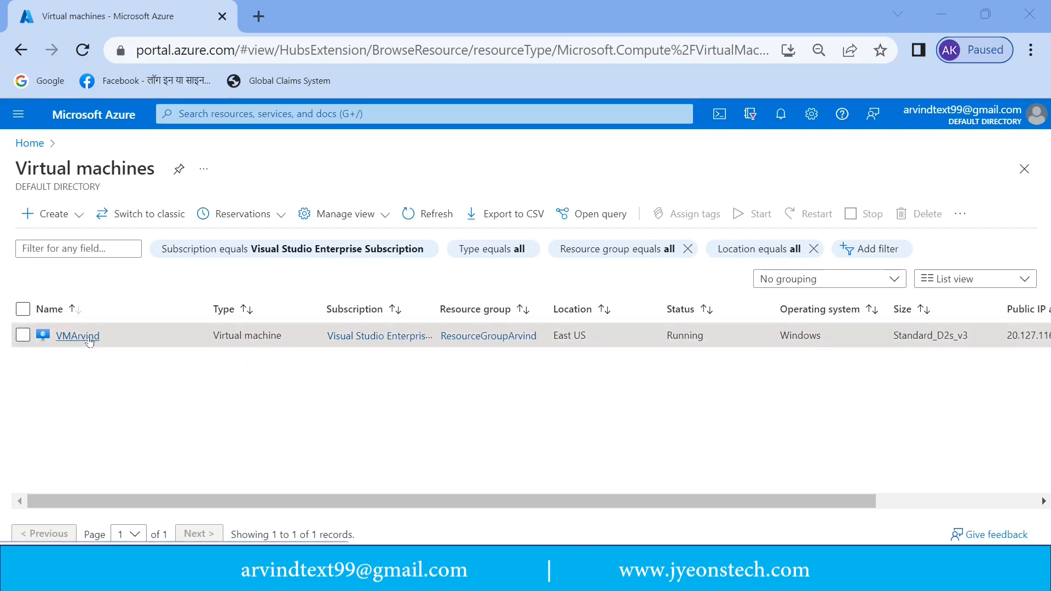
Step: Open VMArvind's overview and show its Connect choices: RDP, SSH and Bastion
{"action": "left_click", "coordinate": [77, 335]}
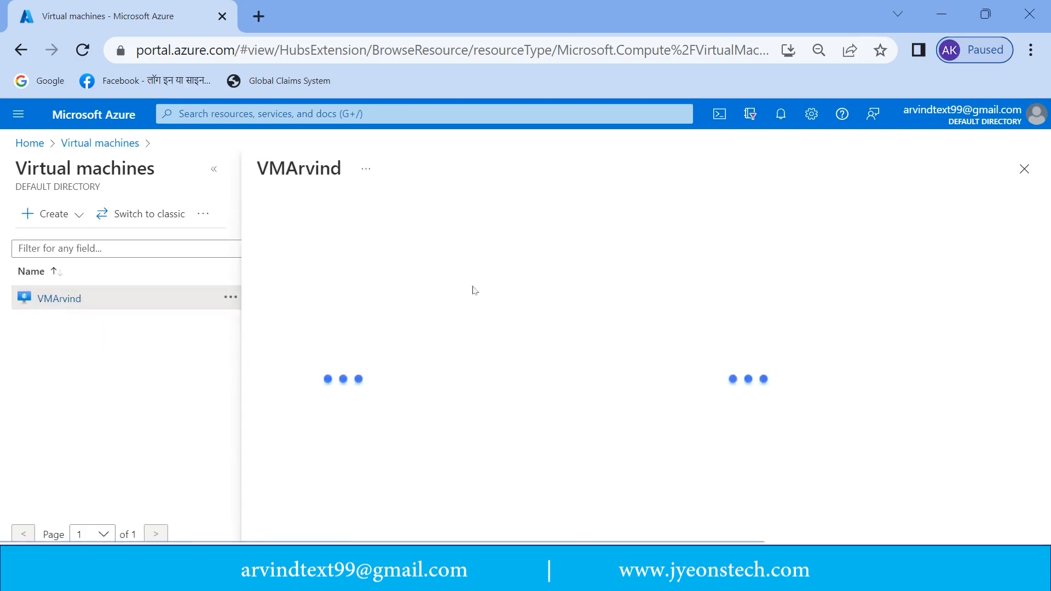
{"action": "left_click", "coordinate": [59, 297]}
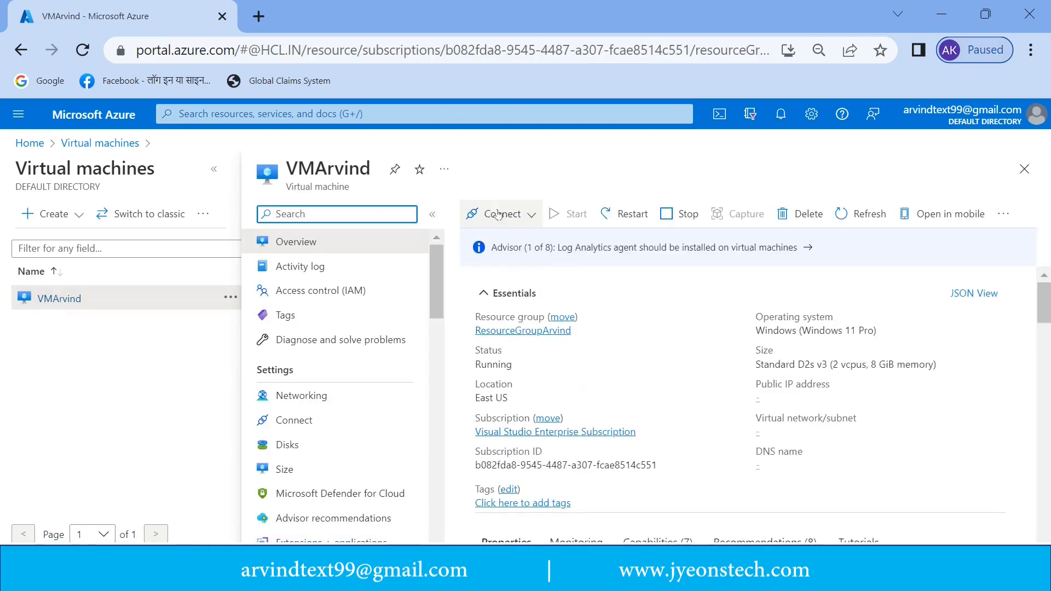
{"action": "left_click", "coordinate": [499, 213]}
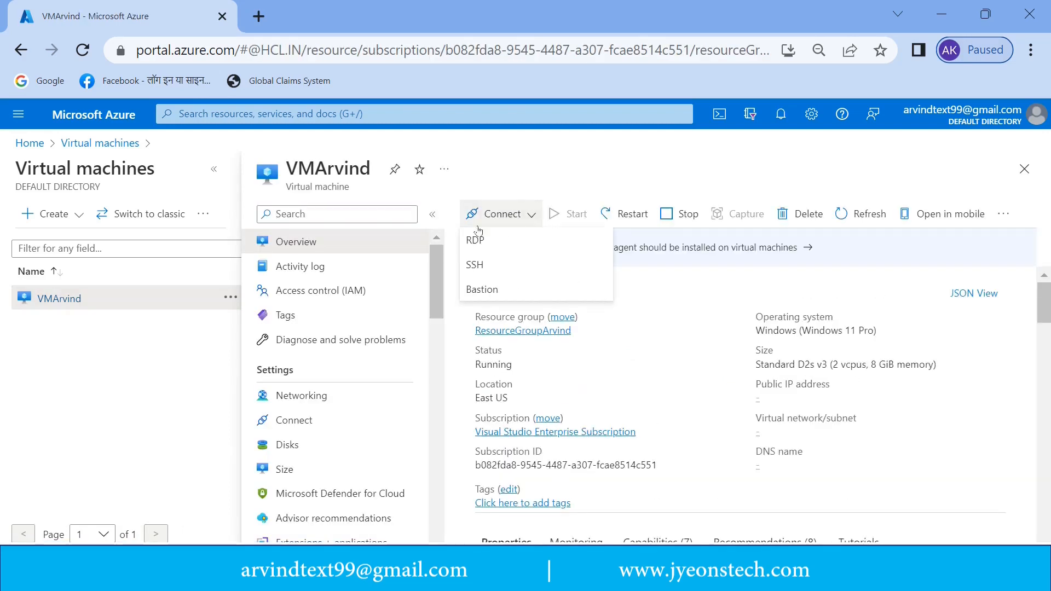
{"action": "mouse_move", "coordinate": [475, 240]}
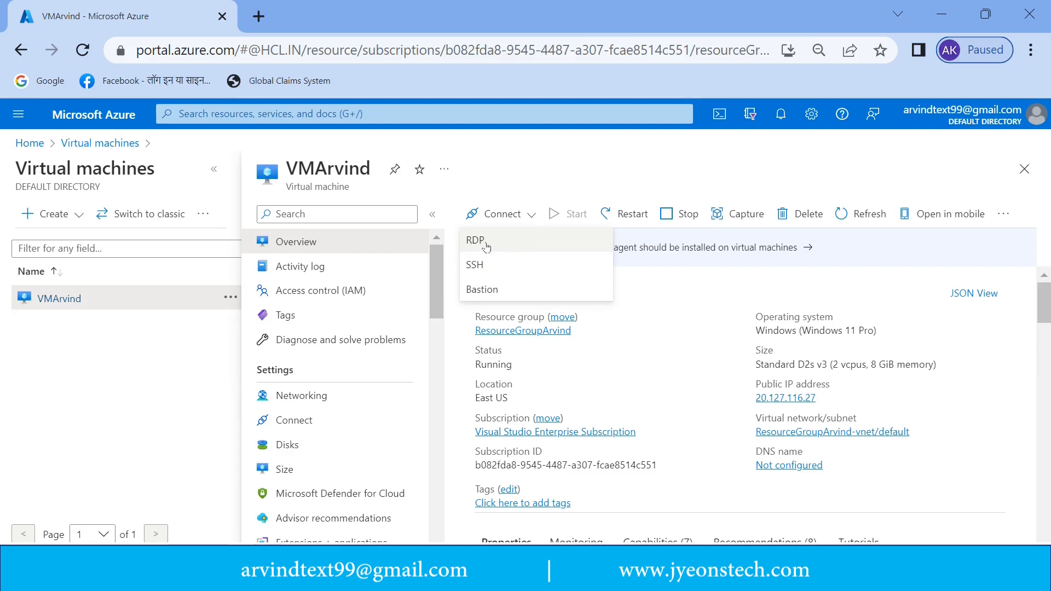
{"action": "mouse_move", "coordinate": [476, 240]}
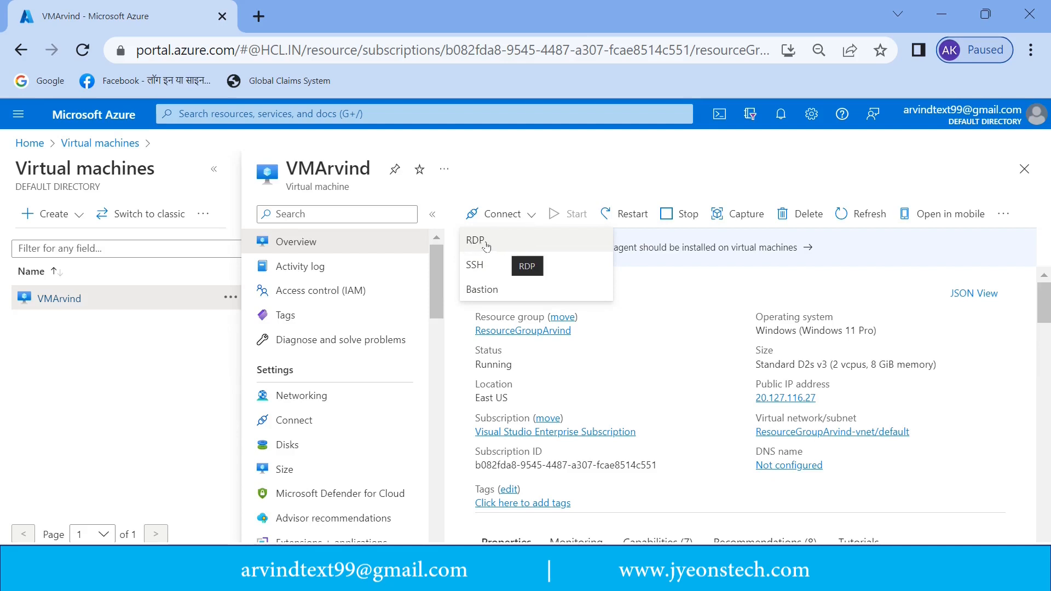
Step: Choose RDP and review the connection details: public IP 20.127.116.27, port 3389
{"action": "left_click", "coordinate": [476, 240]}
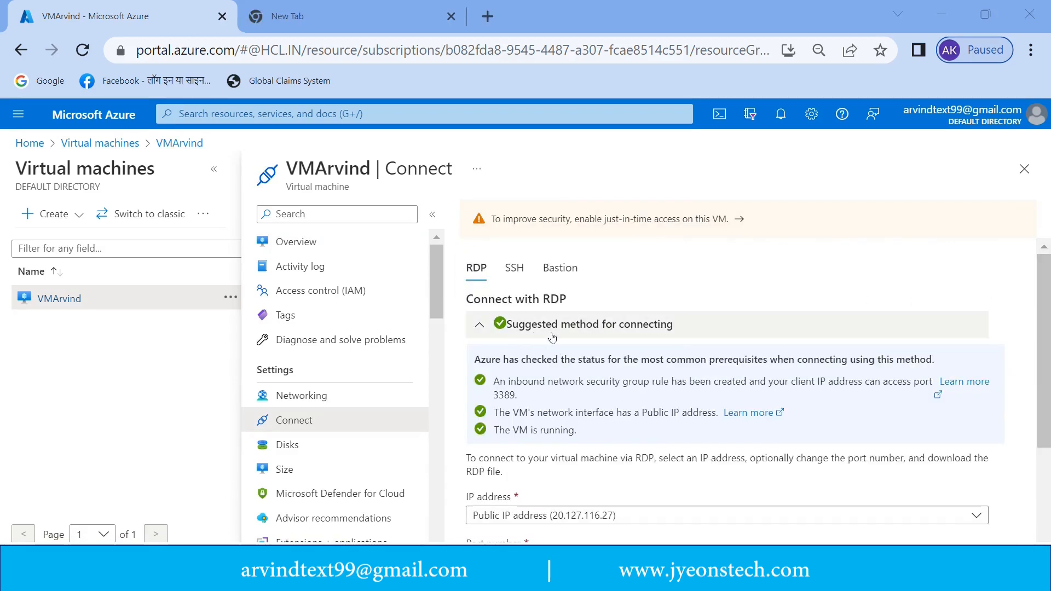
{"action": "mouse_move", "coordinate": [708, 413]}
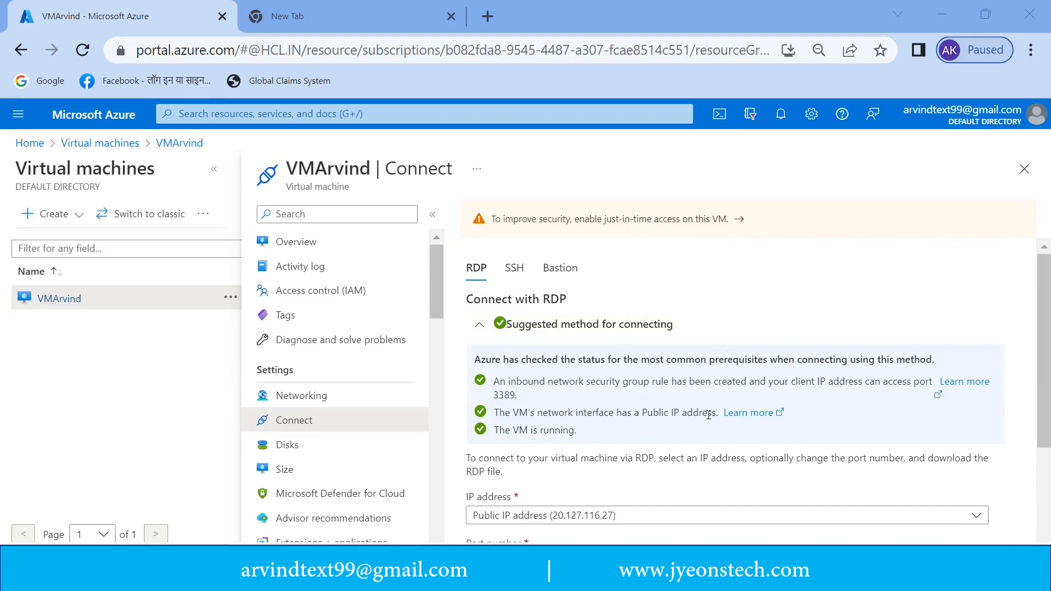
{"action": "scroll", "scroll_direction": "down", "scroll_amount": 3}
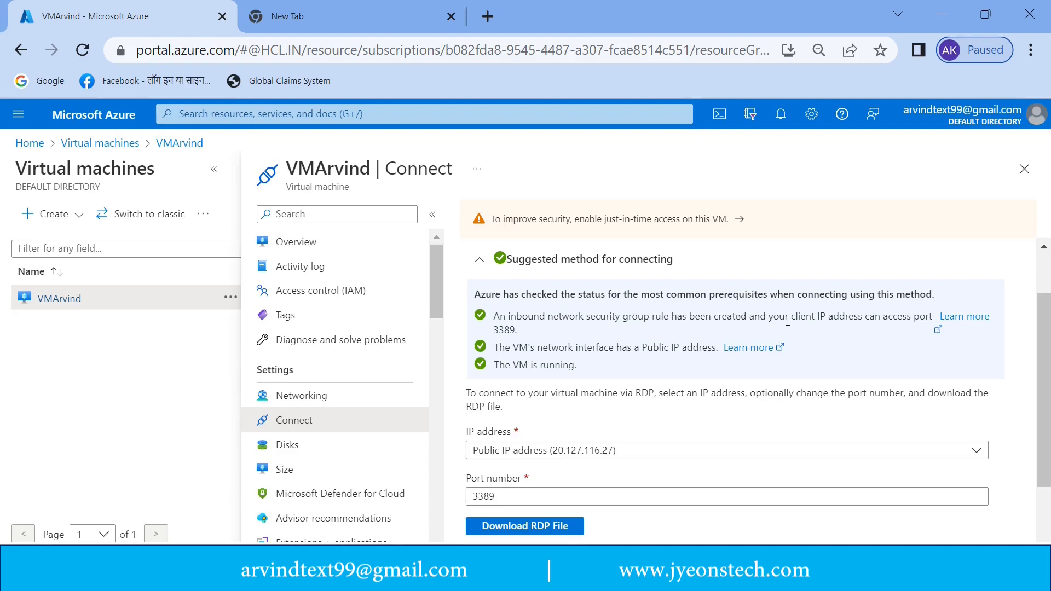
{"action": "mouse_move", "coordinate": [883, 320]}
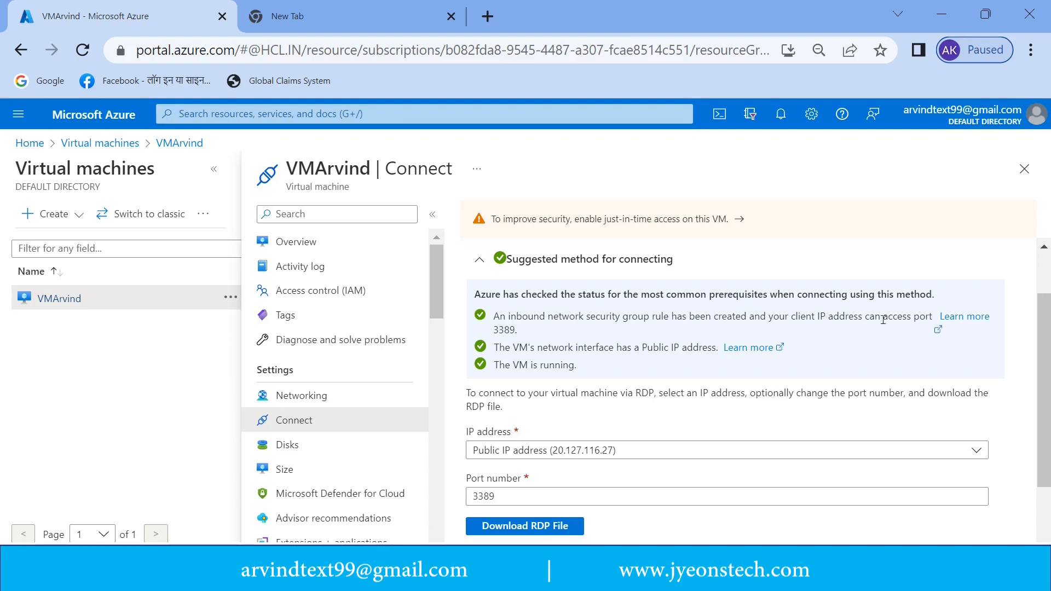
{"action": "mouse_move", "coordinate": [524, 335]}
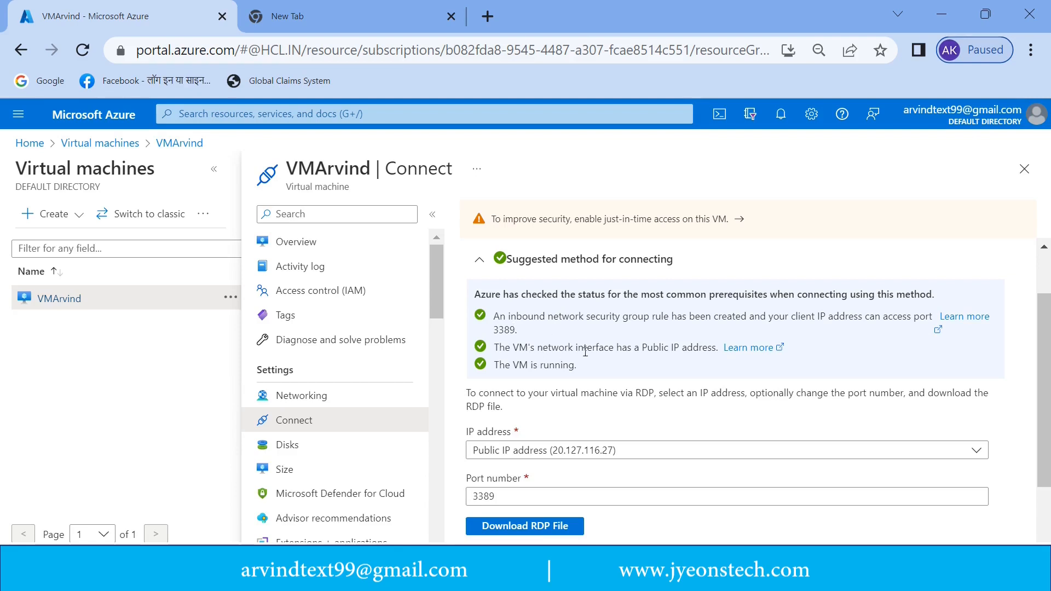
{"action": "mouse_move", "coordinate": [711, 347]}
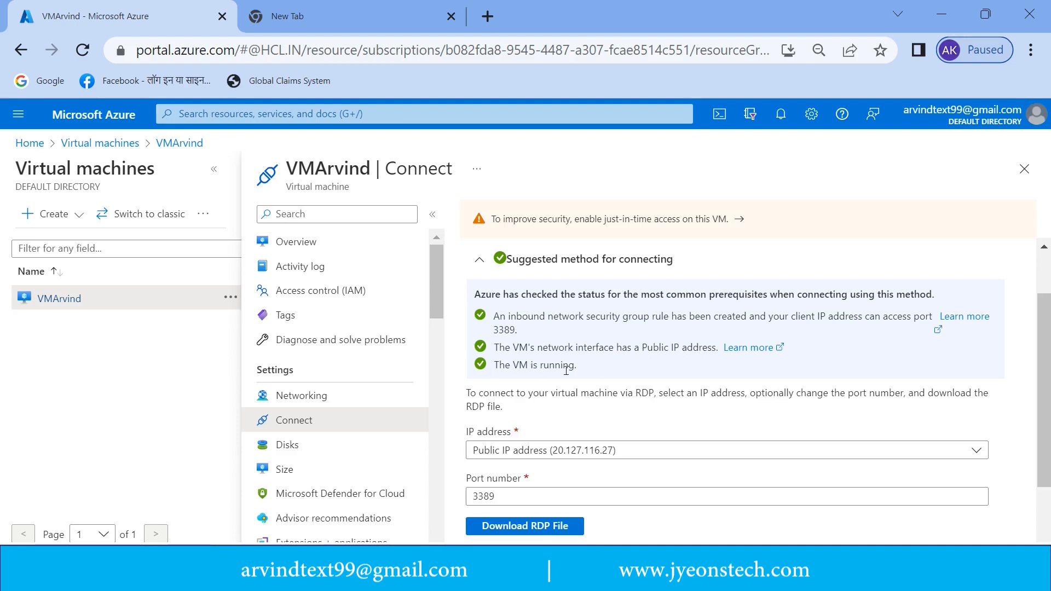
{"action": "mouse_move", "coordinate": [620, 328]}
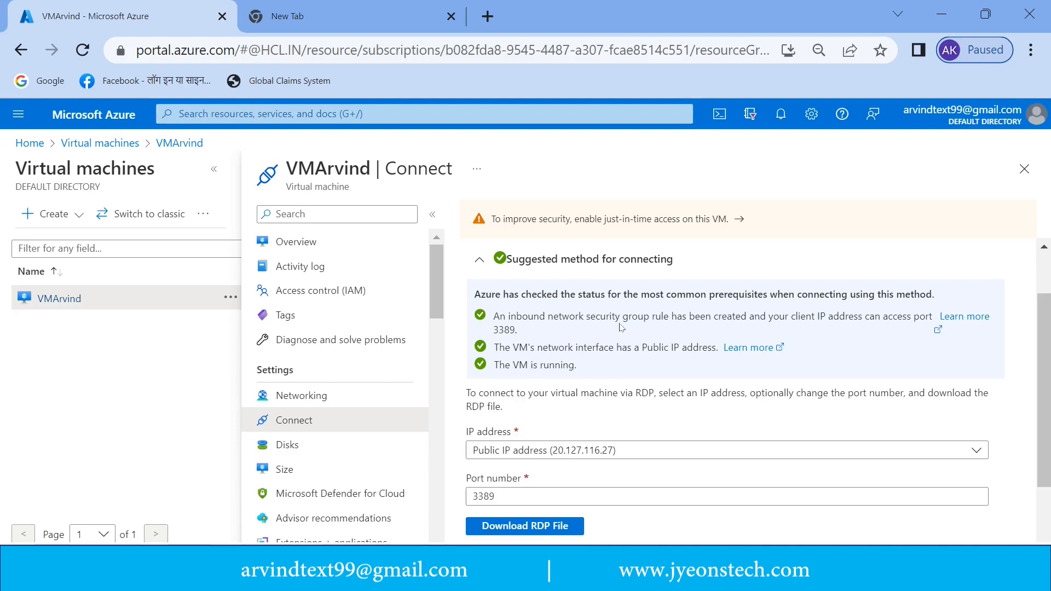
{"action": "scroll", "scroll_direction": "down", "scroll_amount": 3}
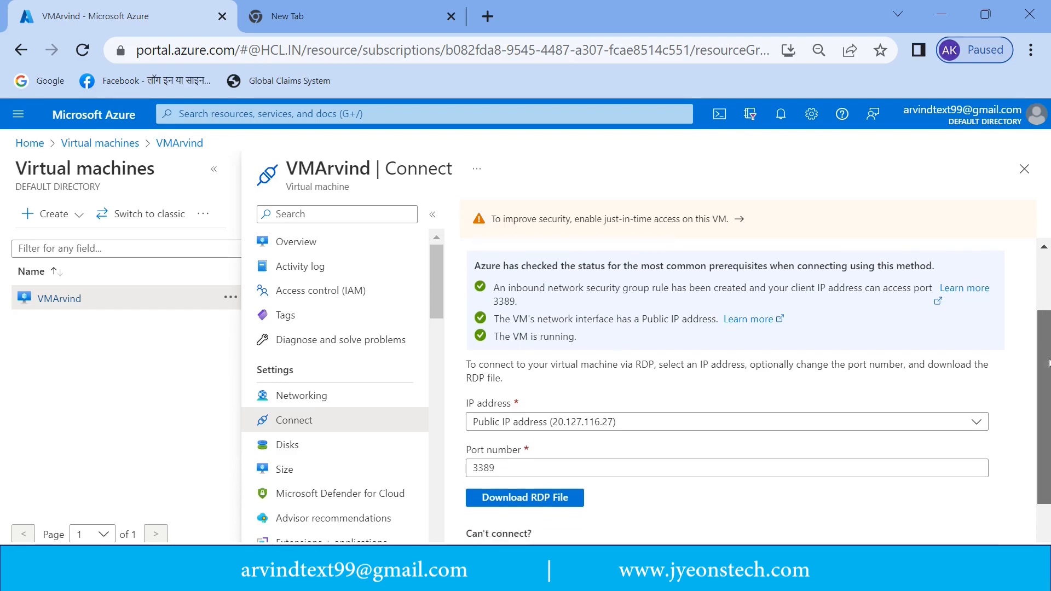
{"action": "scroll", "scroll_direction": "down", "scroll_amount": 3}
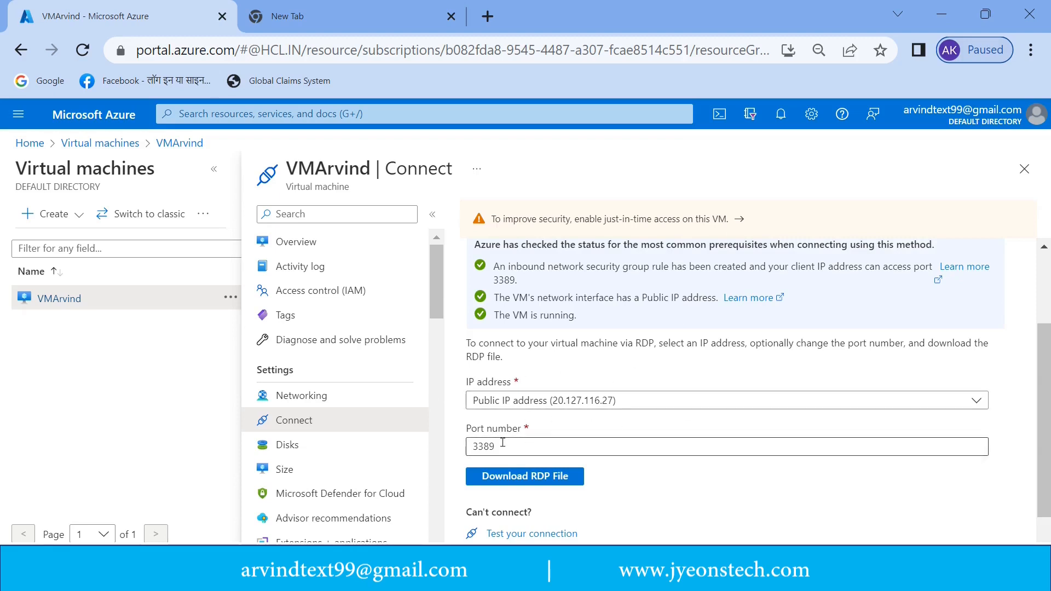
{"action": "mouse_move", "coordinate": [568, 440]}
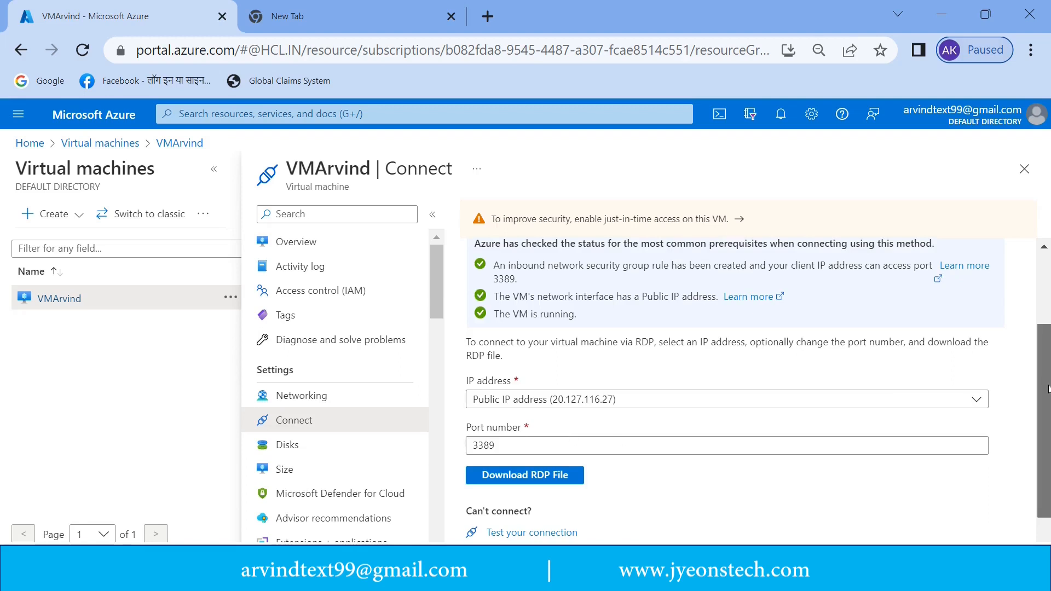
Step: Download VMArvind.rdp and launch it from the browser's download bar
{"action": "scroll", "scroll_direction": "down", "scroll_amount": 3}
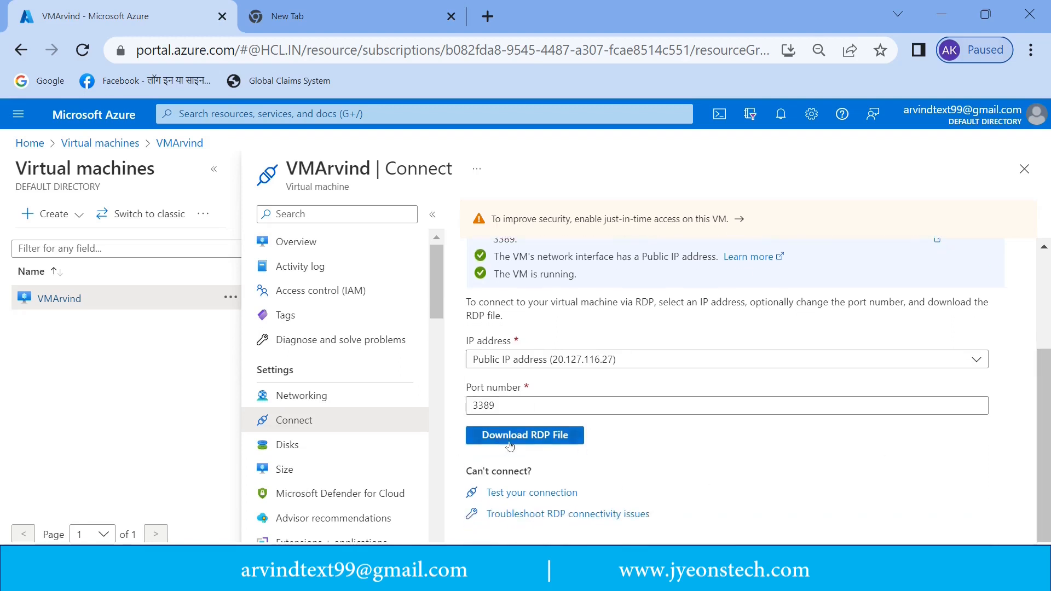
{"action": "mouse_move", "coordinate": [600, 449]}
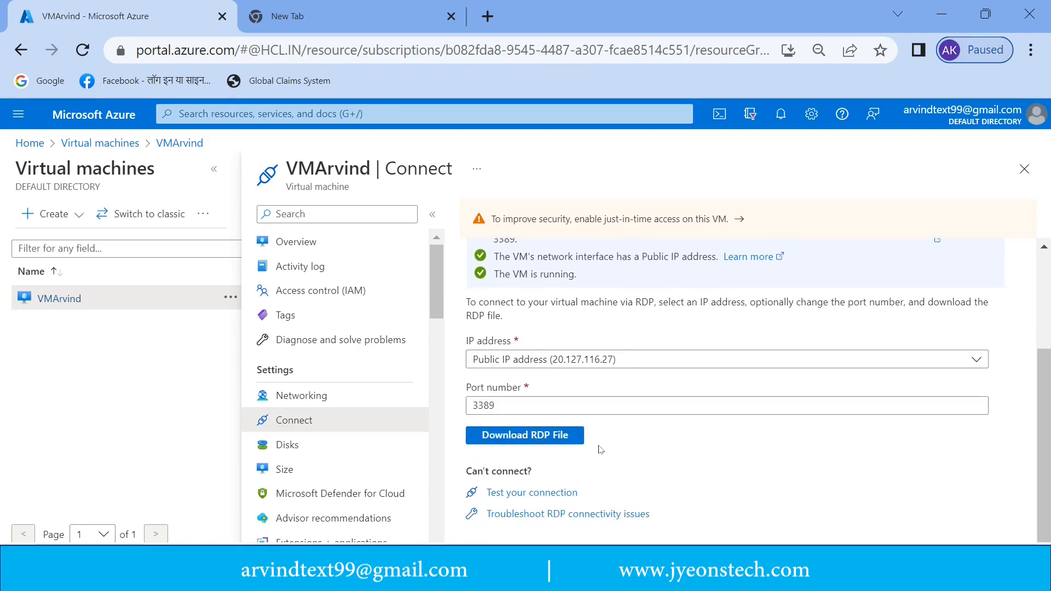
{"action": "mouse_move", "coordinate": [569, 455]}
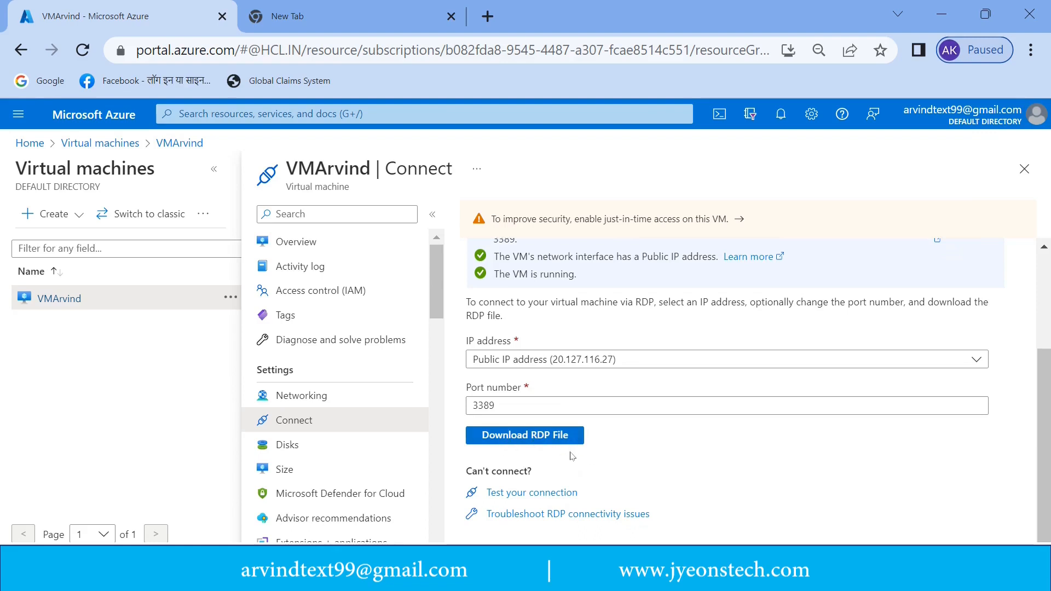
{"action": "mouse_move", "coordinate": [588, 456]}
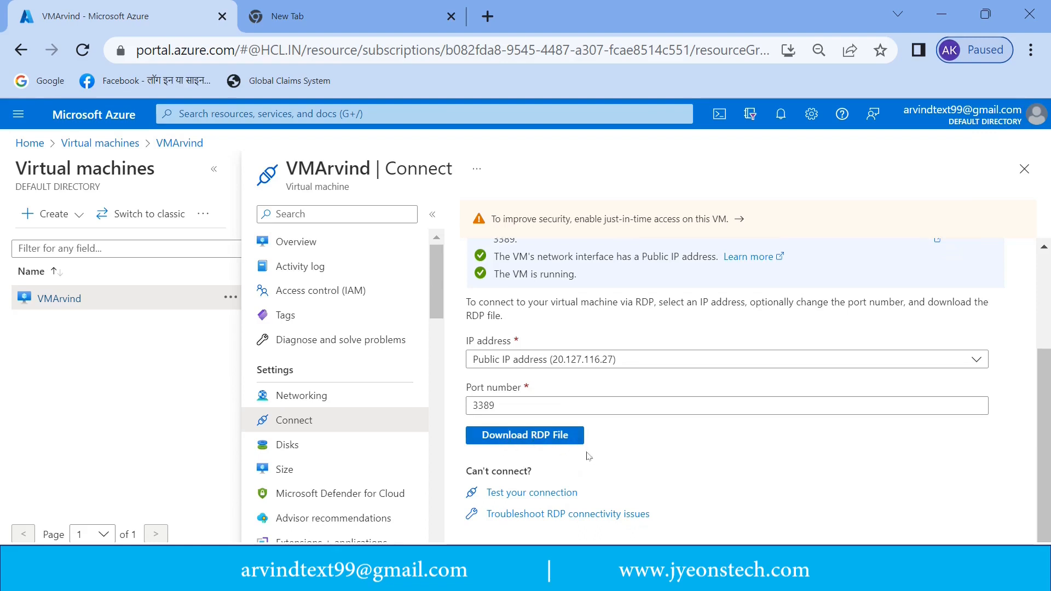
{"action": "mouse_move", "coordinate": [540, 441]}
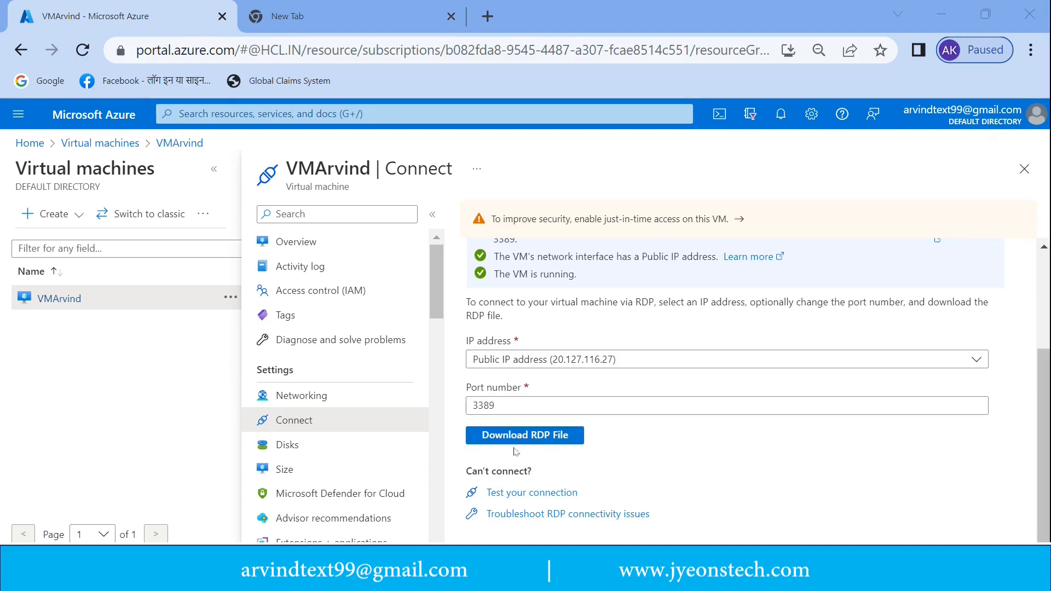
{"action": "mouse_move", "coordinate": [544, 442]}
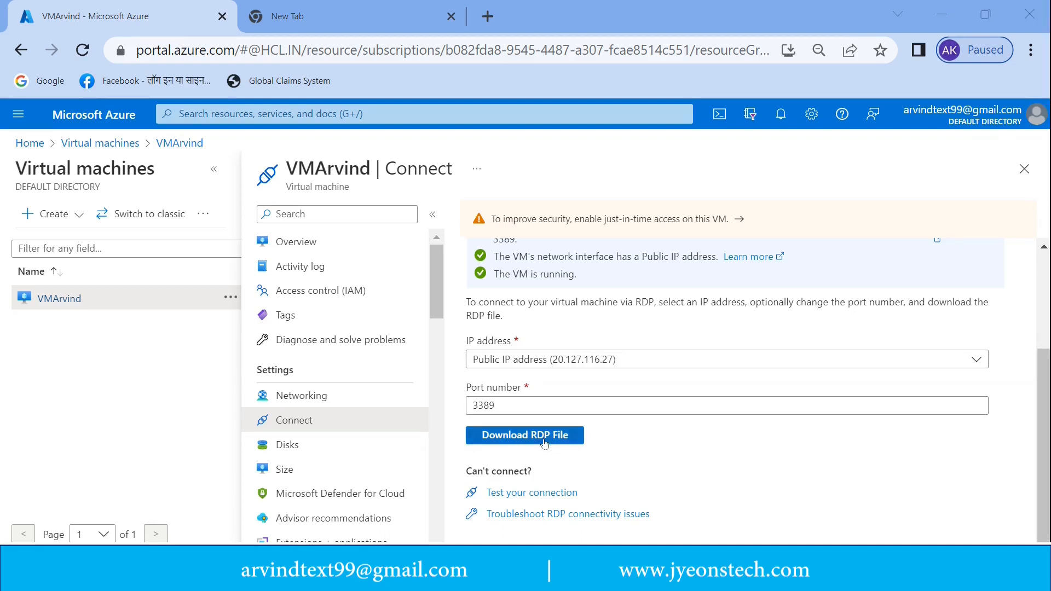
{"action": "left_click", "coordinate": [524, 434]}
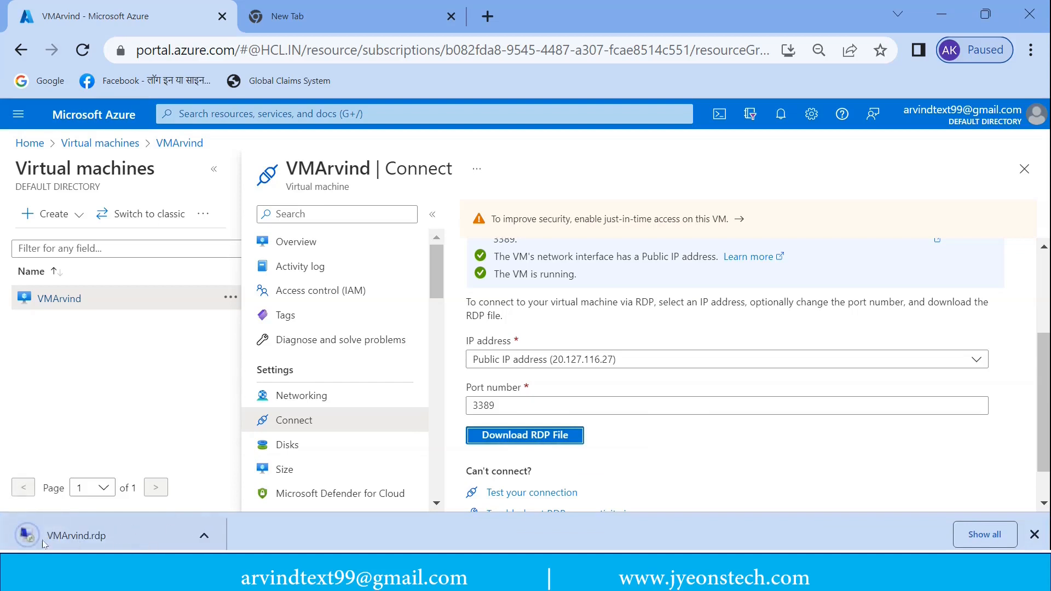
{"action": "mouse_move", "coordinate": [105, 544]}
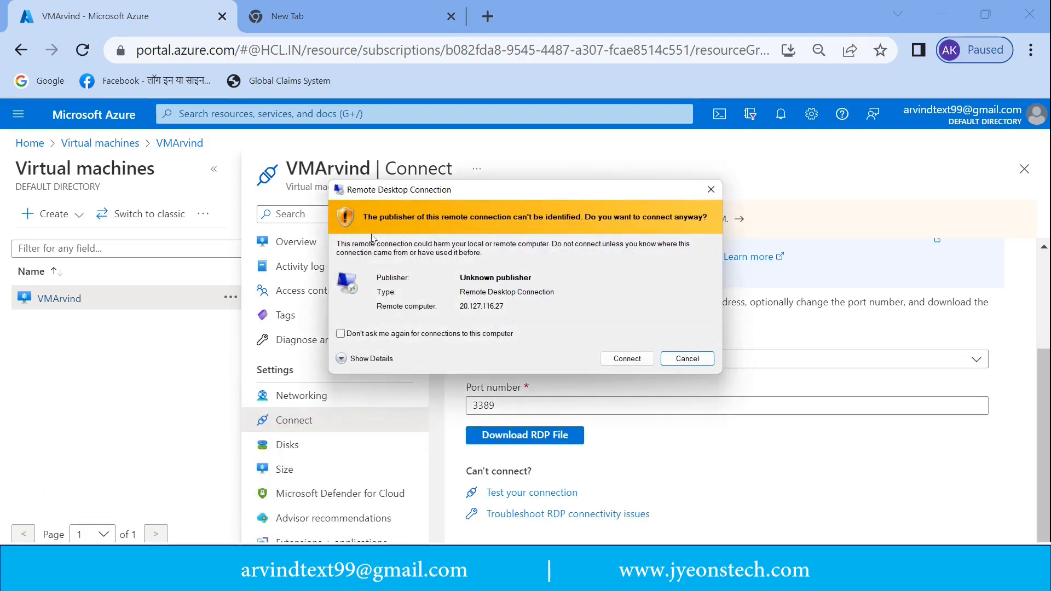
{"action": "mouse_move", "coordinate": [442, 224]}
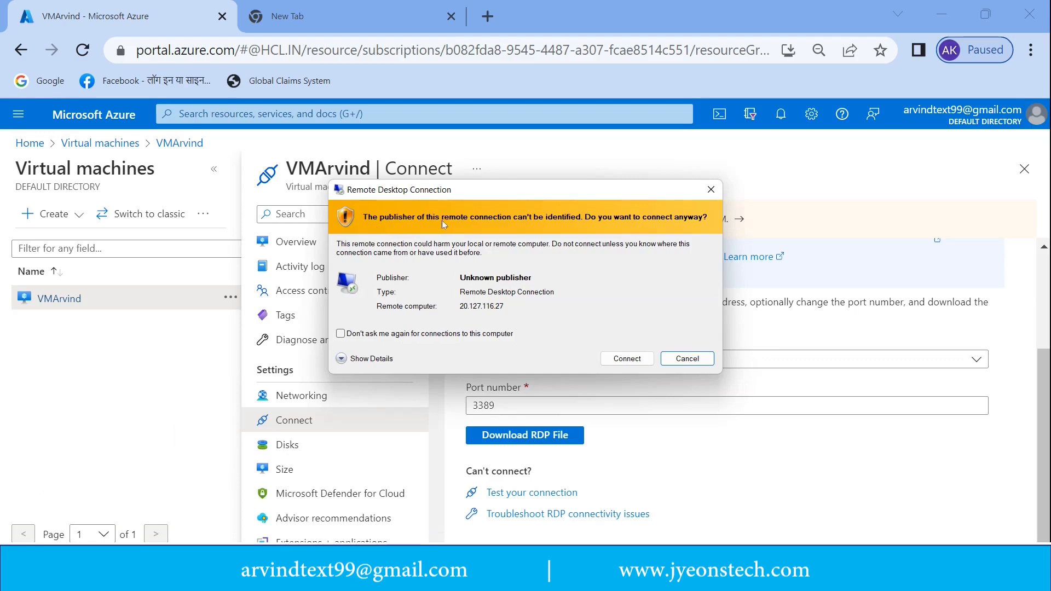
{"action": "mouse_move", "coordinate": [540, 228]}
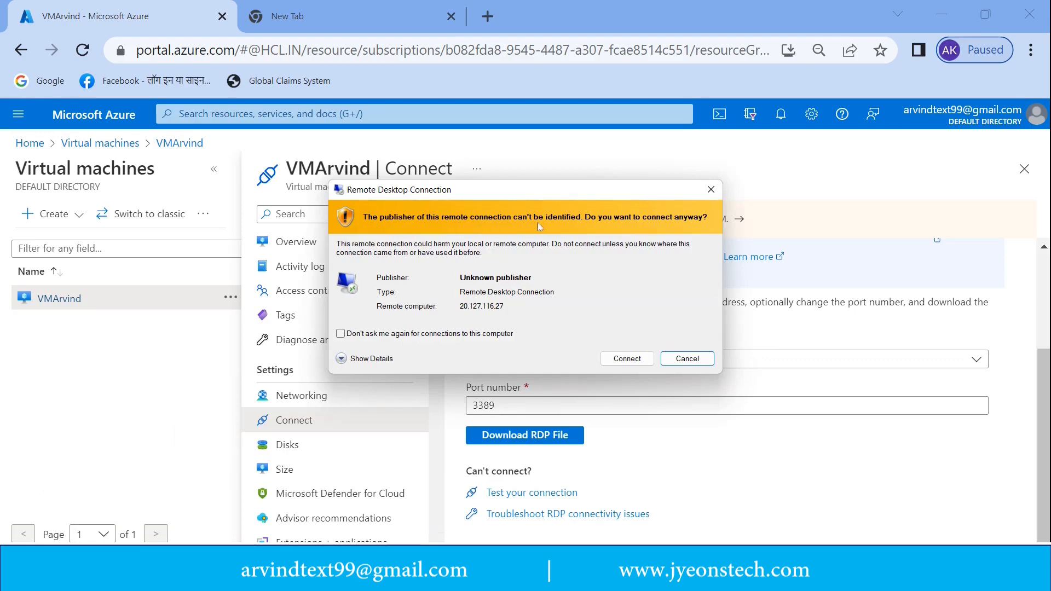
{"action": "mouse_move", "coordinate": [663, 227]}
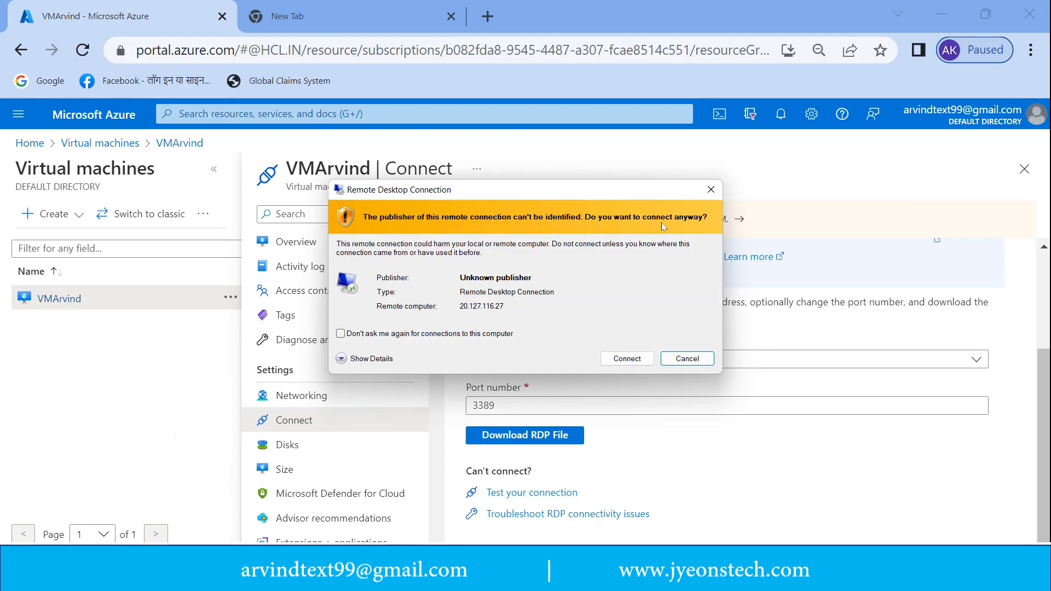
{"action": "mouse_move", "coordinate": [647, 255]}
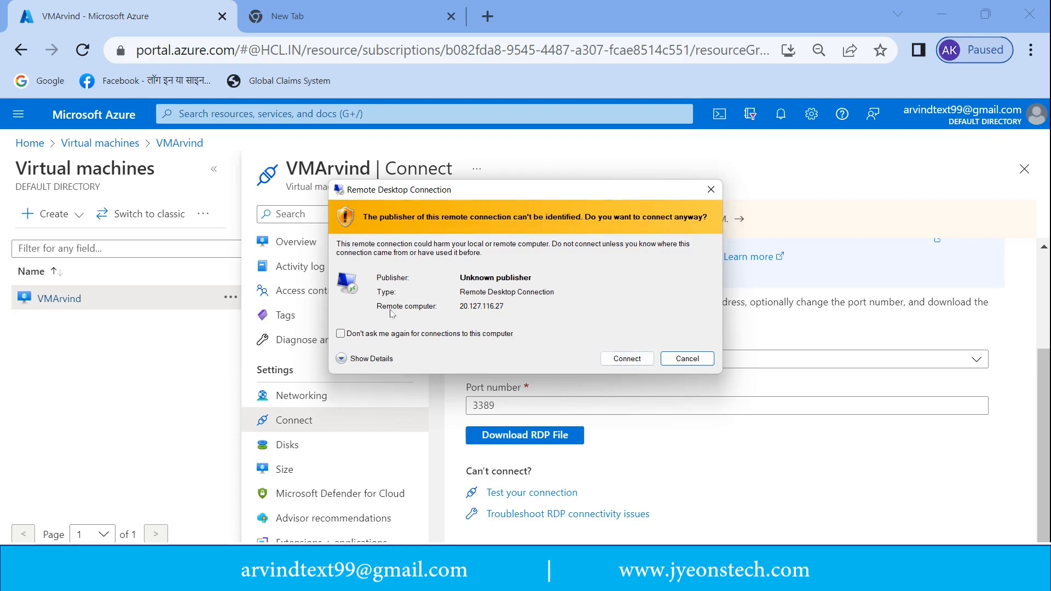
{"action": "mouse_move", "coordinate": [478, 323]}
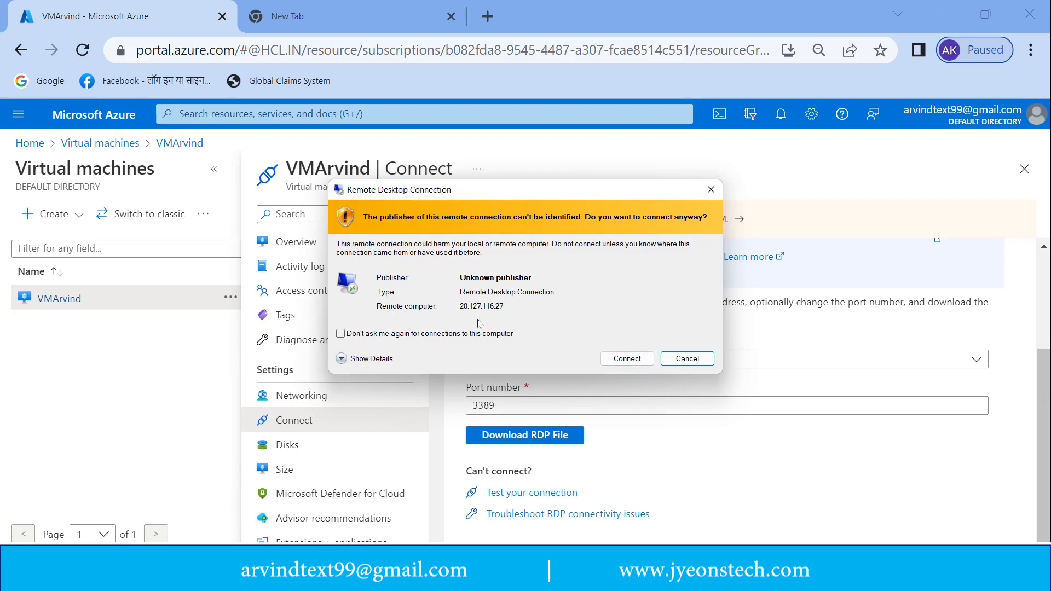
{"action": "mouse_move", "coordinate": [543, 207]}
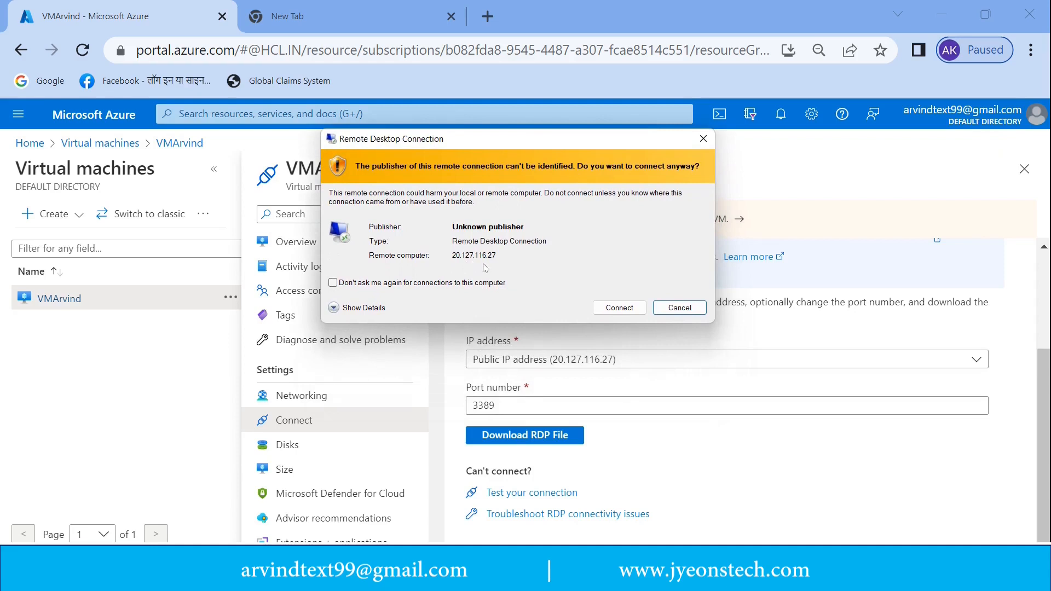
{"action": "mouse_move", "coordinate": [583, 374]}
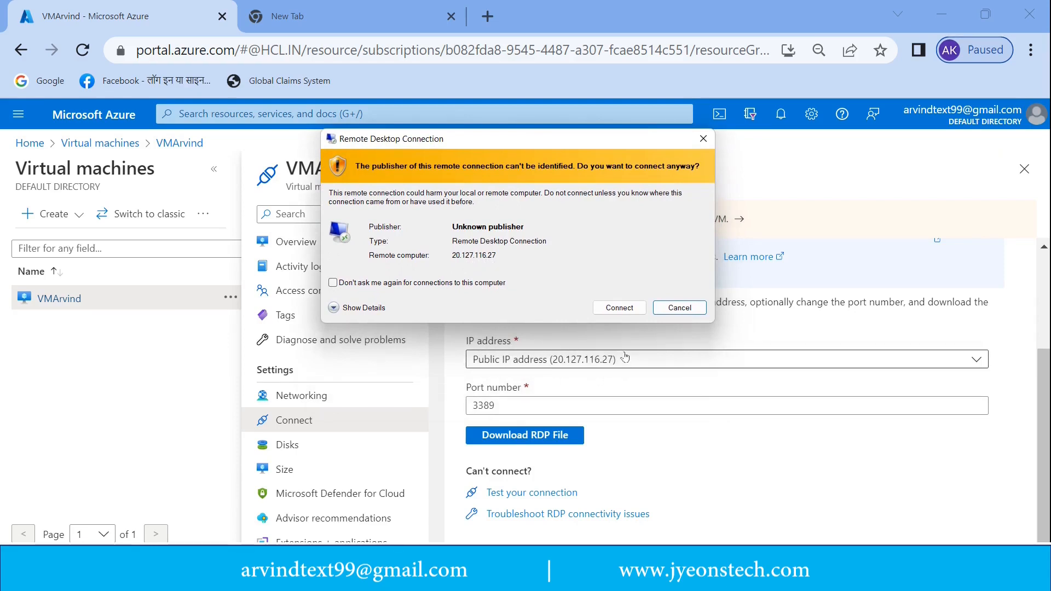
{"action": "mouse_move", "coordinate": [619, 380]}
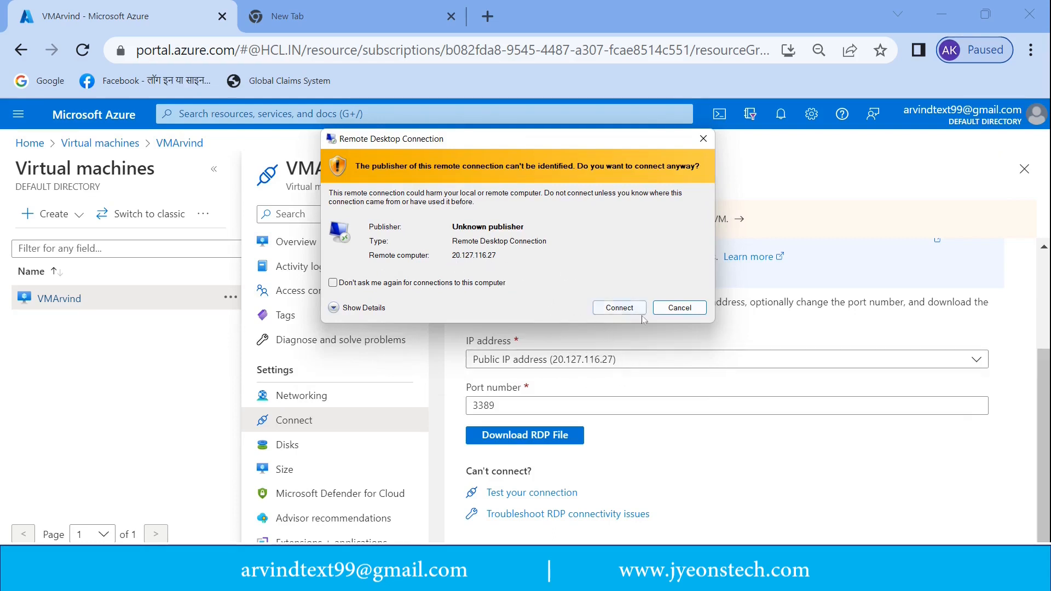
Step: Connect to 20.127.116.27 despite the unknown-publisher warning
{"action": "left_click", "coordinate": [678, 307]}
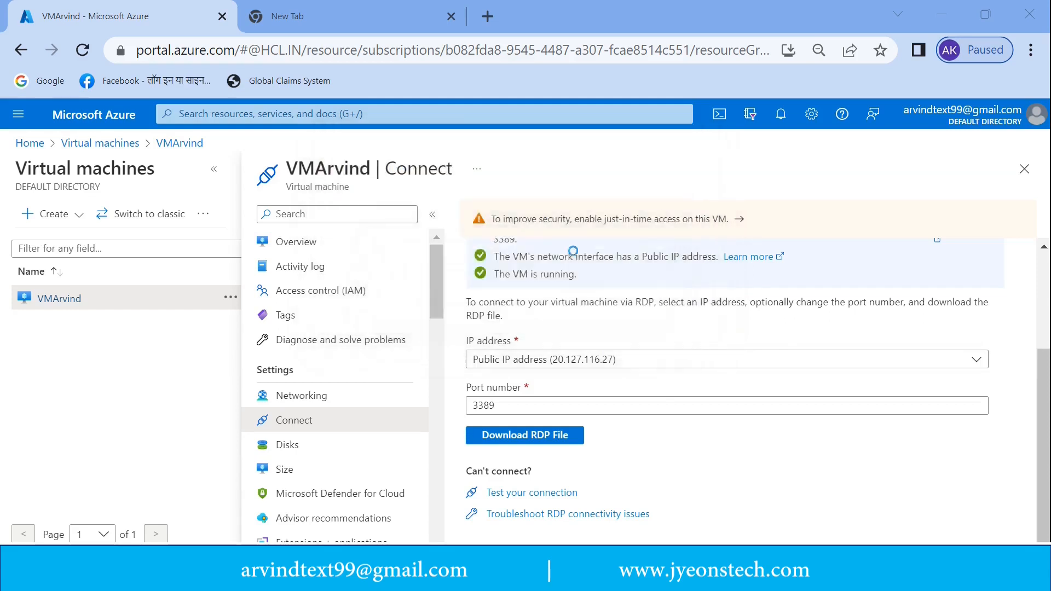
Step: Sign in to 20.127.116.27 as a different account, user Arvind with its password, and submit
{"action": "left_click", "coordinate": [524, 434]}
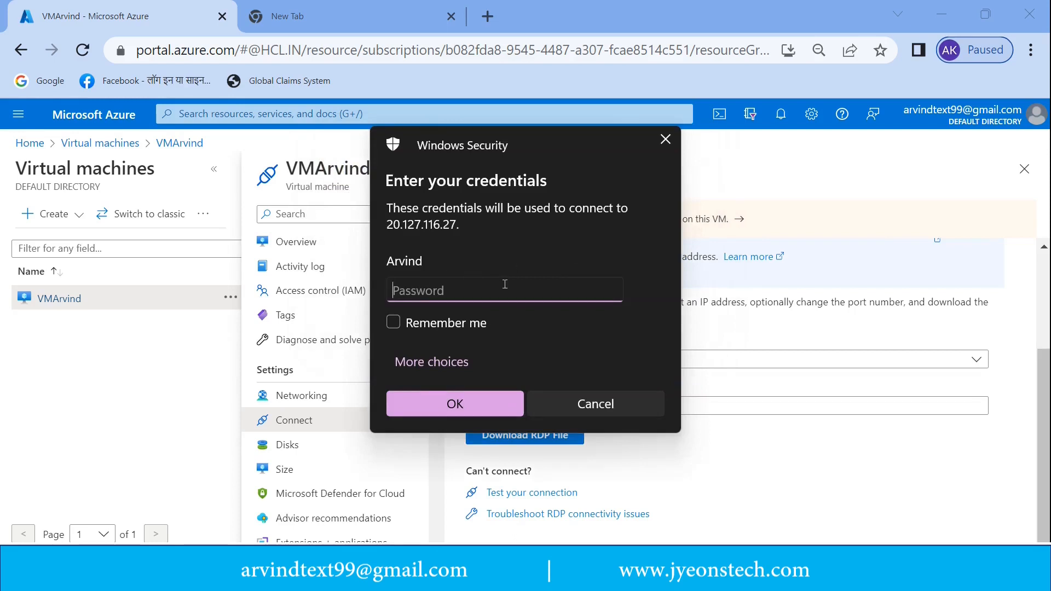
{"action": "mouse_move", "coordinate": [432, 361]}
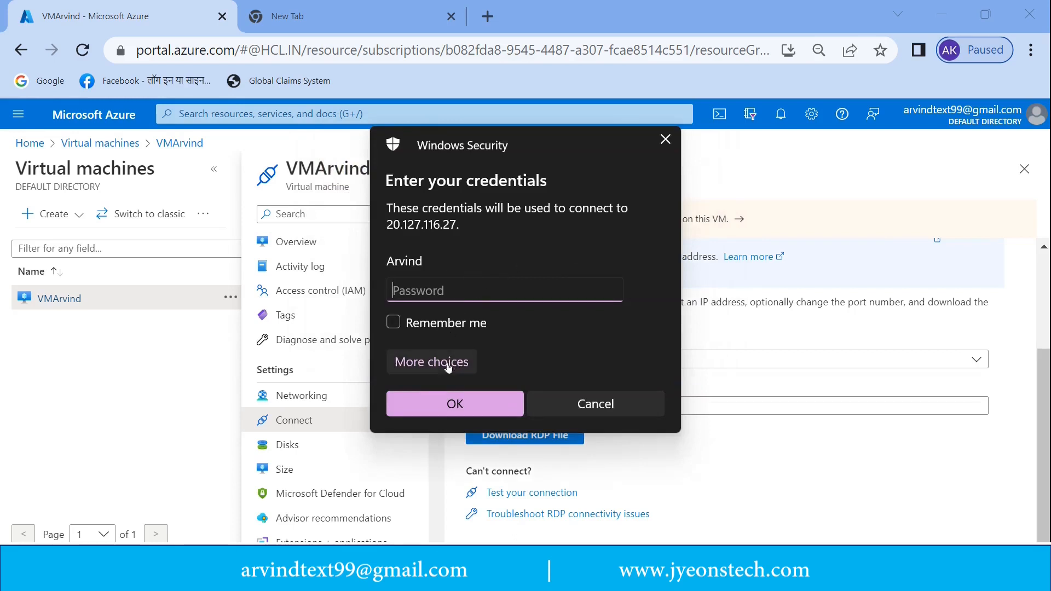
{"action": "left_click", "coordinate": [431, 362]}
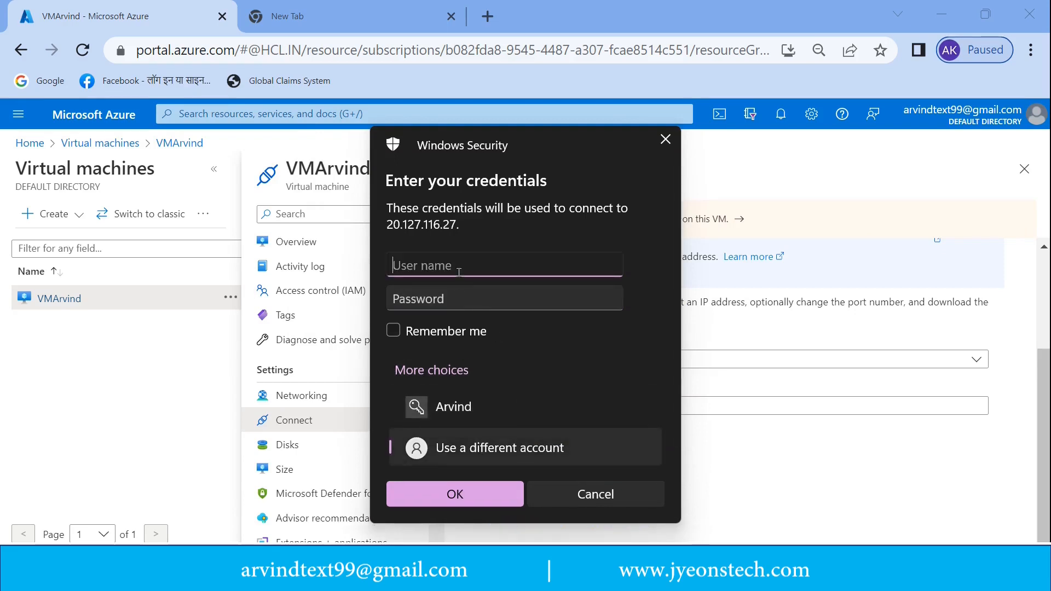
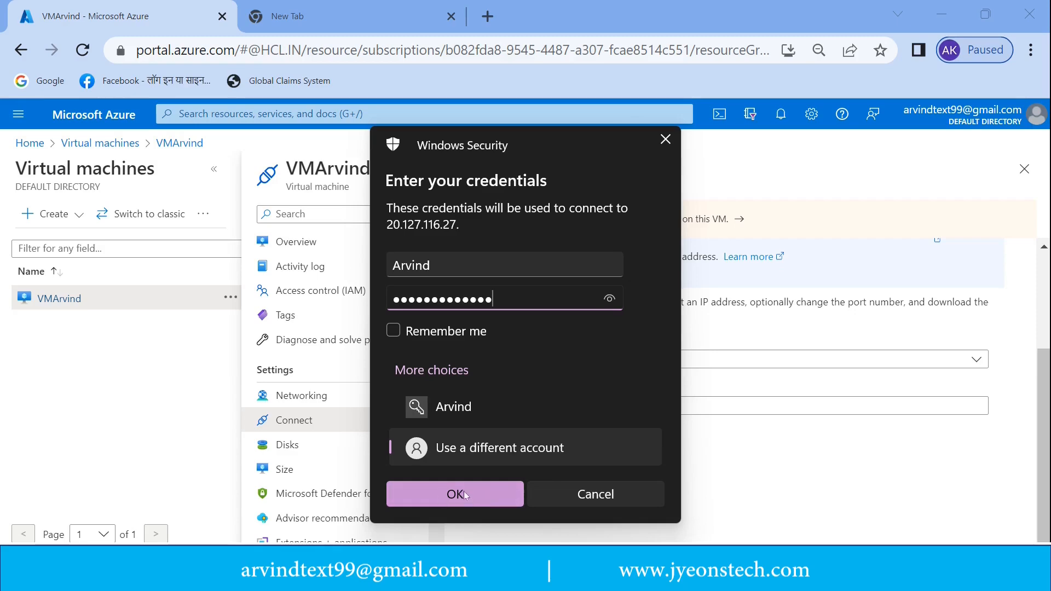
{"action": "left_click", "coordinate": [454, 494]}
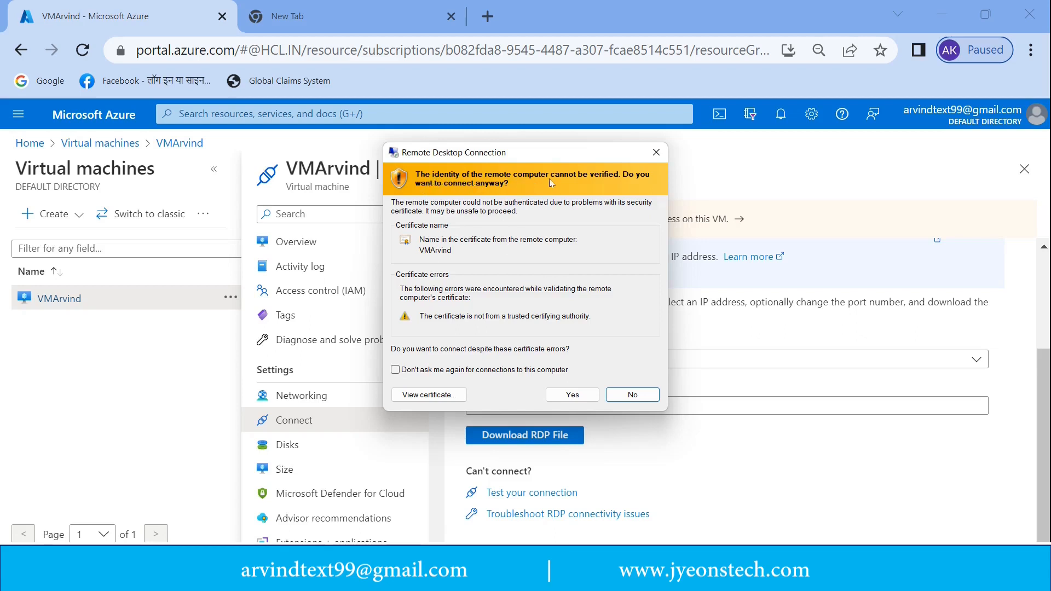
{"action": "mouse_move", "coordinate": [630, 184]}
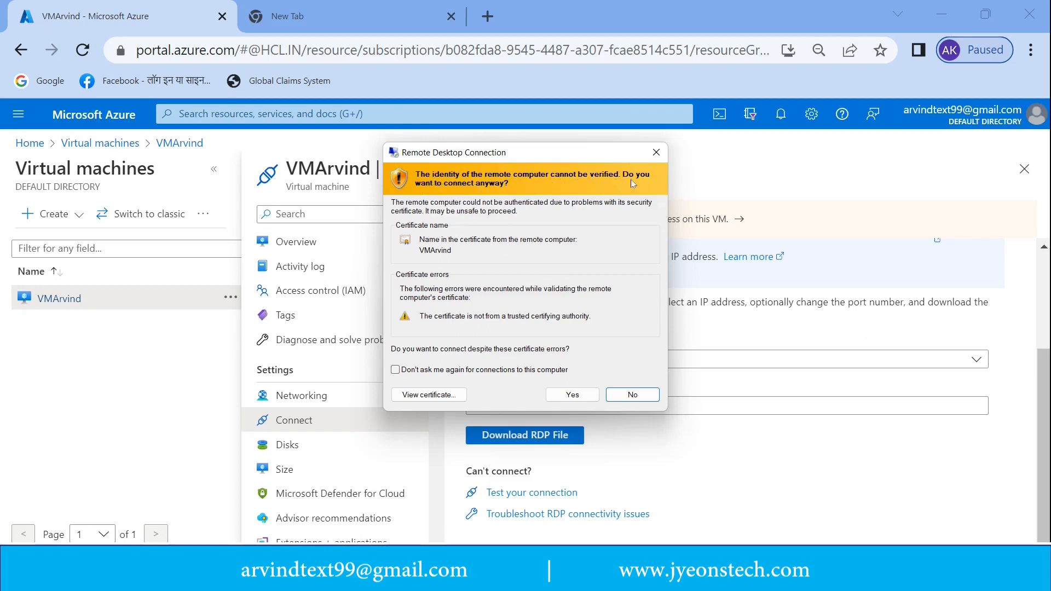
{"action": "mouse_move", "coordinate": [541, 251]}
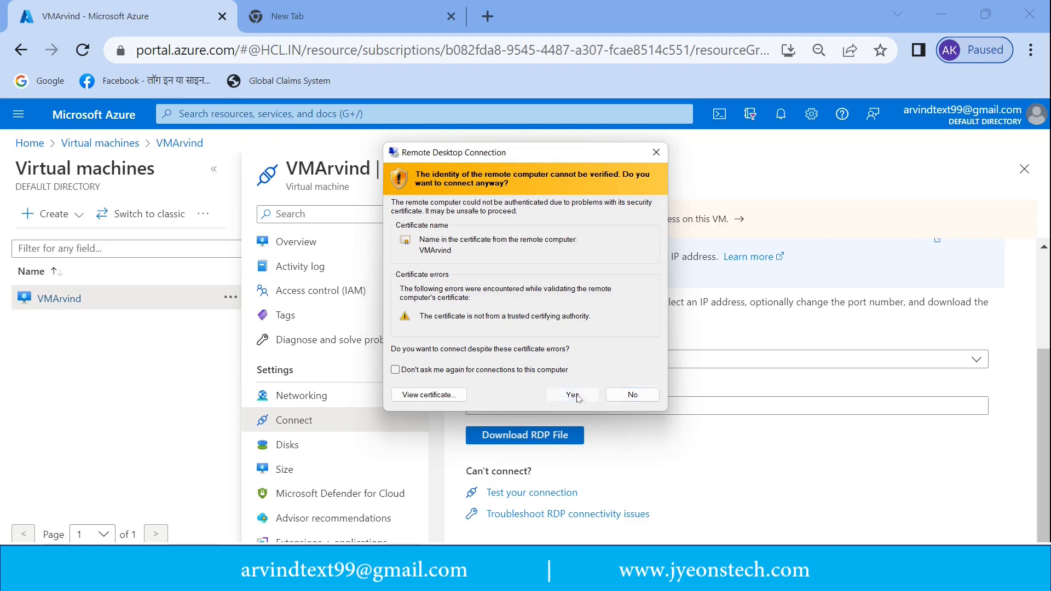
Step: Accept VMArvind's untrusted certificate so the session to 20.127.116.27:3389 starts
{"action": "left_click", "coordinate": [572, 394]}
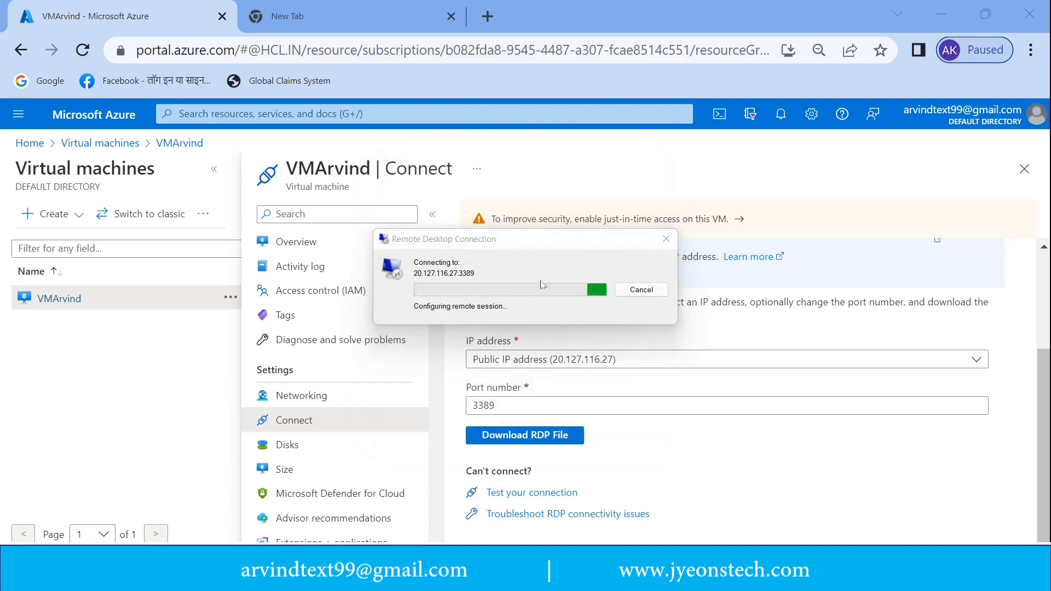
{"action": "mouse_move", "coordinate": [556, 272]}
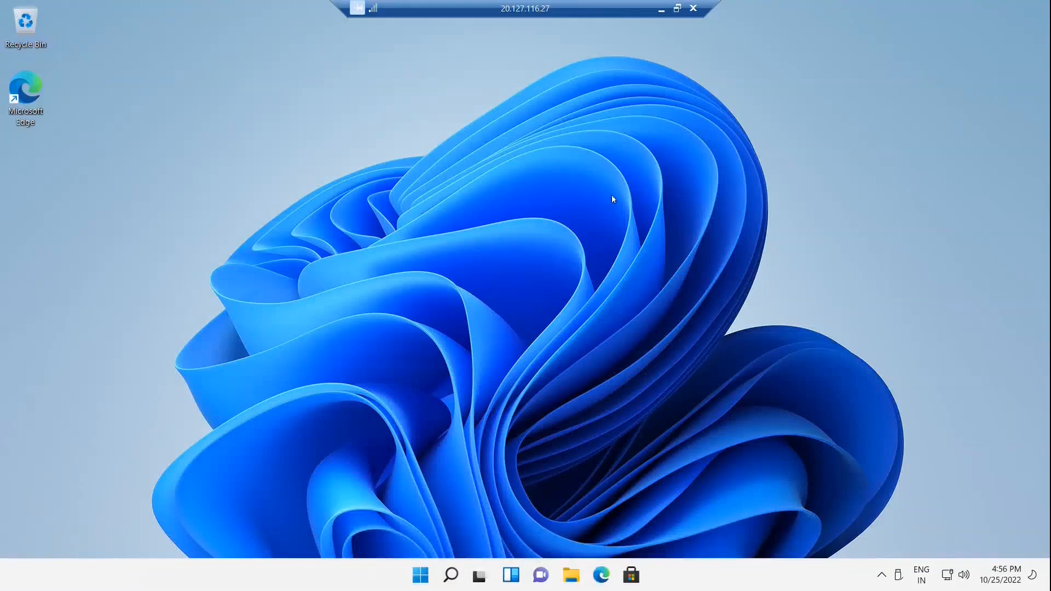
{"action": "mouse_move", "coordinate": [375, 204]}
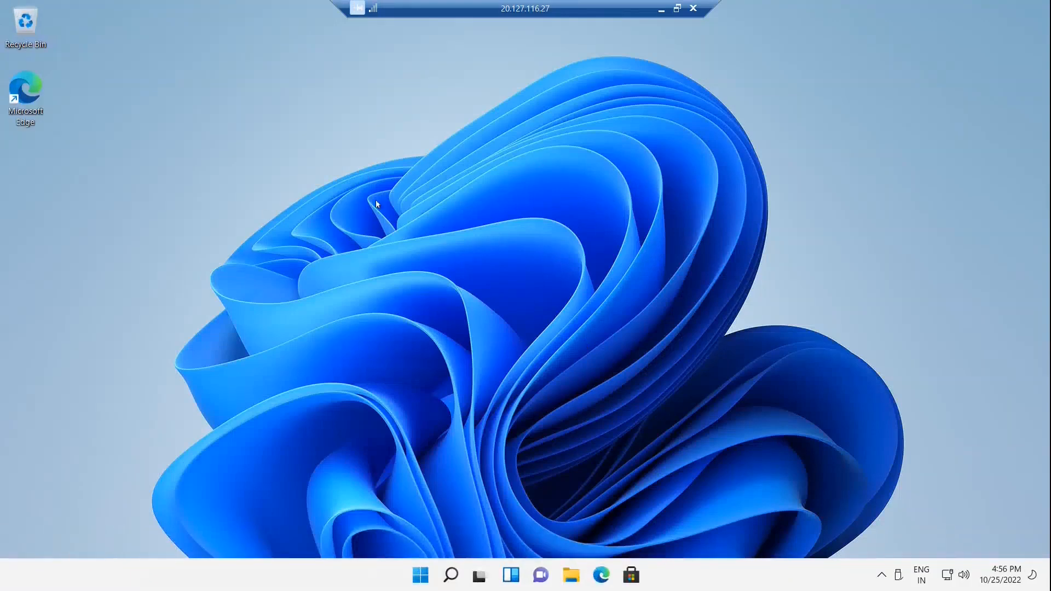
{"action": "mouse_move", "coordinate": [89, 113]}
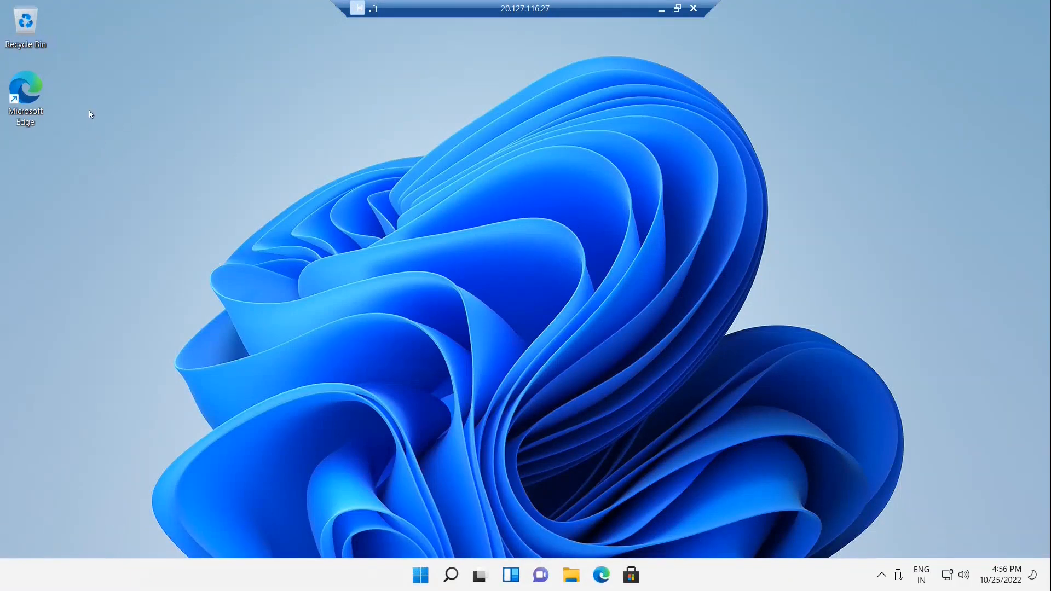
{"action": "mouse_move", "coordinate": [583, 207]}
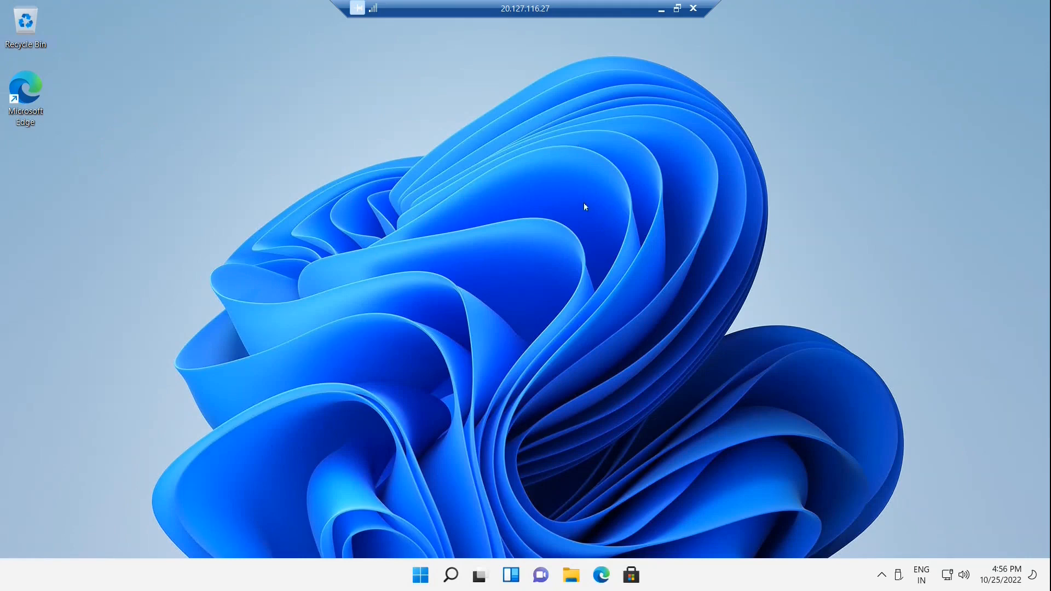
{"action": "mouse_move", "coordinate": [586, 196]}
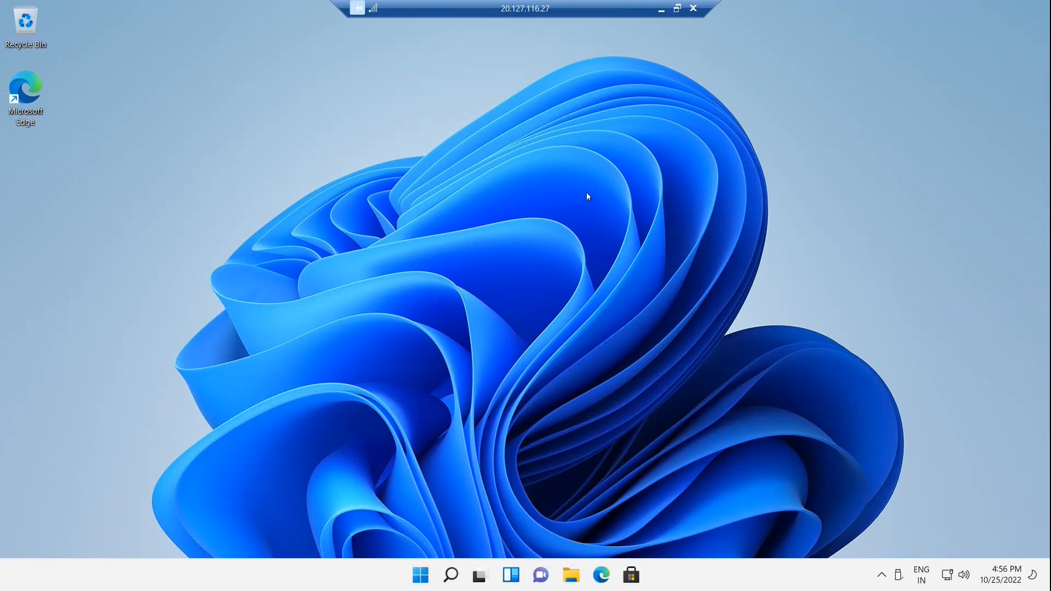
{"action": "mouse_move", "coordinate": [482, 11]}
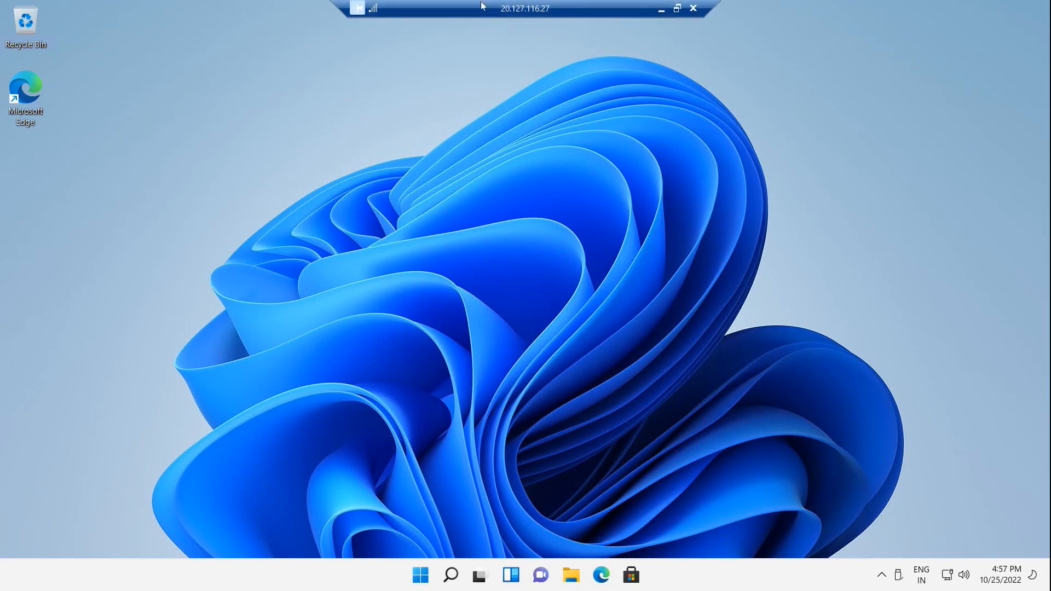
{"action": "mouse_move", "coordinate": [527, 19]}
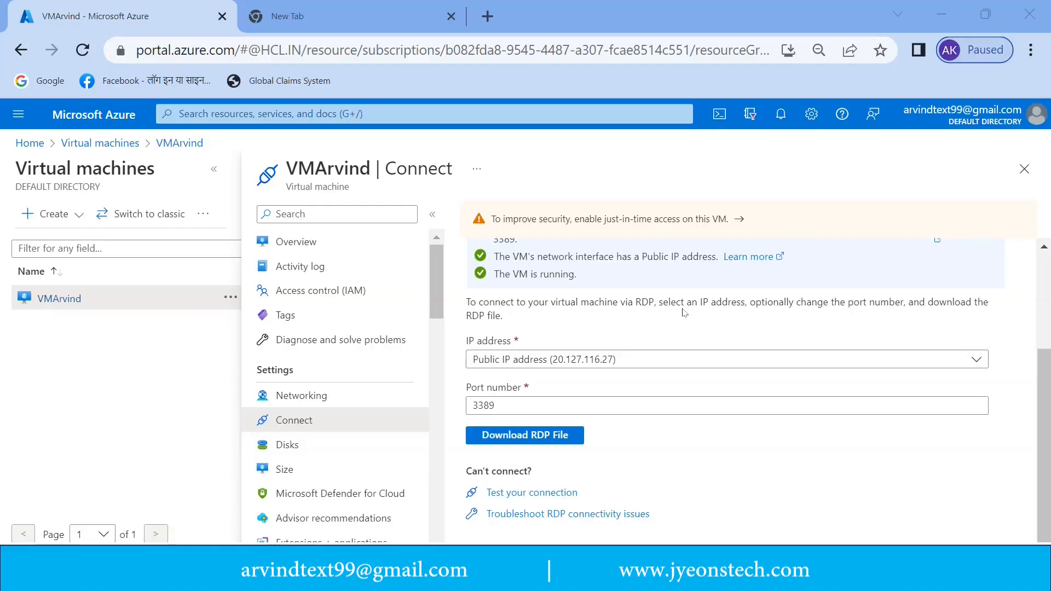
{"action": "mouse_move", "coordinate": [477, 493]}
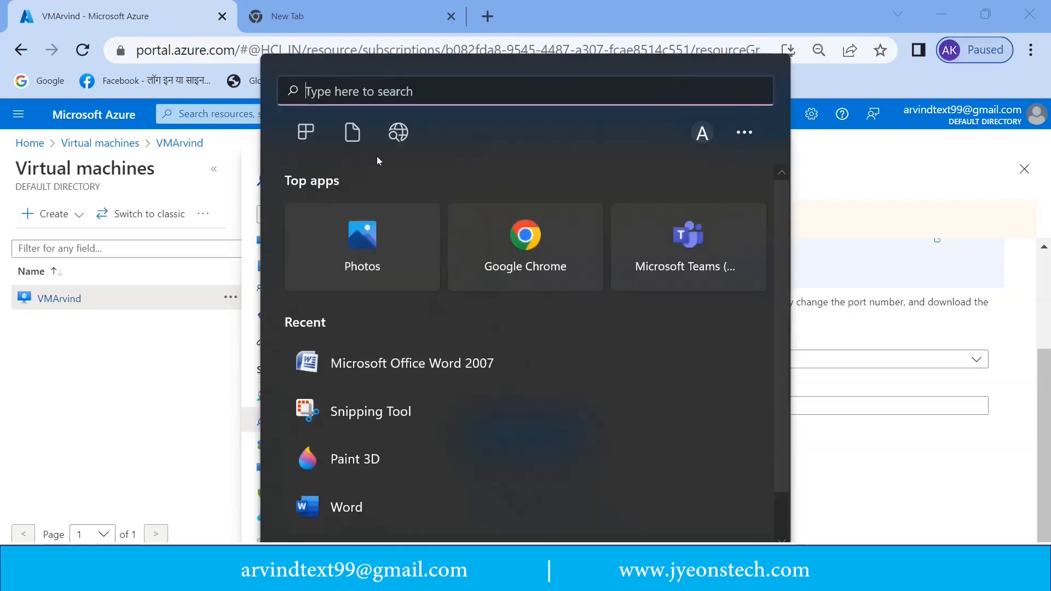
Step: Launch Remote Desktop Connection from a Start search and select the 20.127.116.27:3389 address
{"action": "type", "text": "remore"}
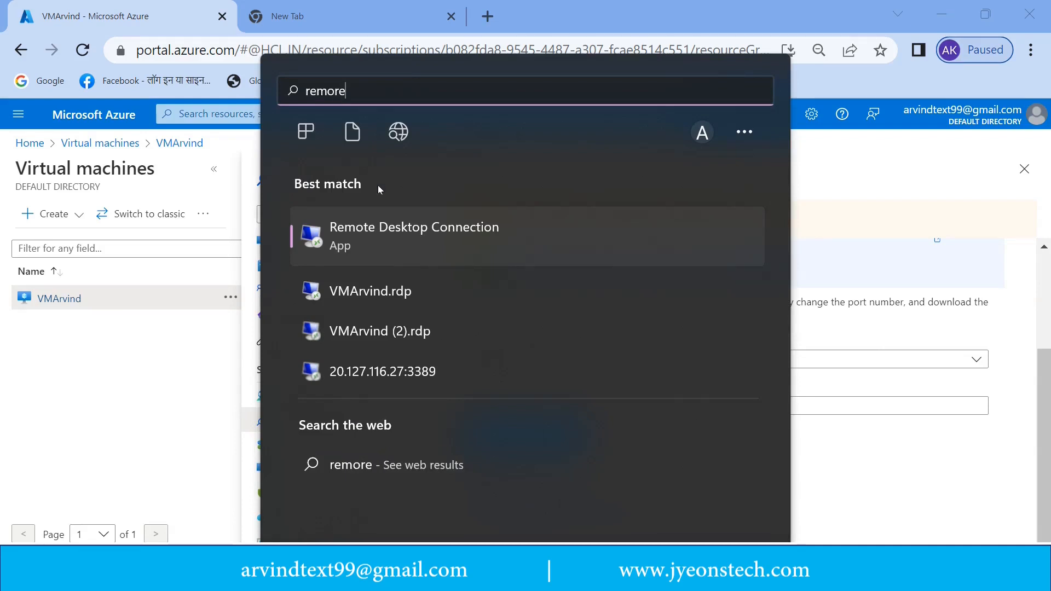
{"action": "mouse_move", "coordinate": [460, 239]}
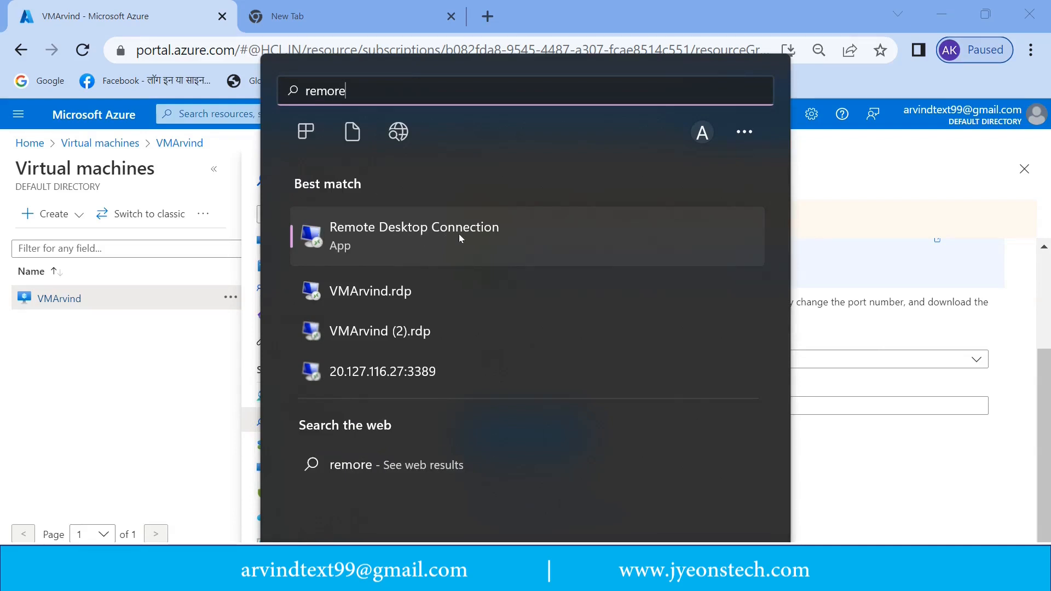
{"action": "mouse_move", "coordinate": [483, 252]}
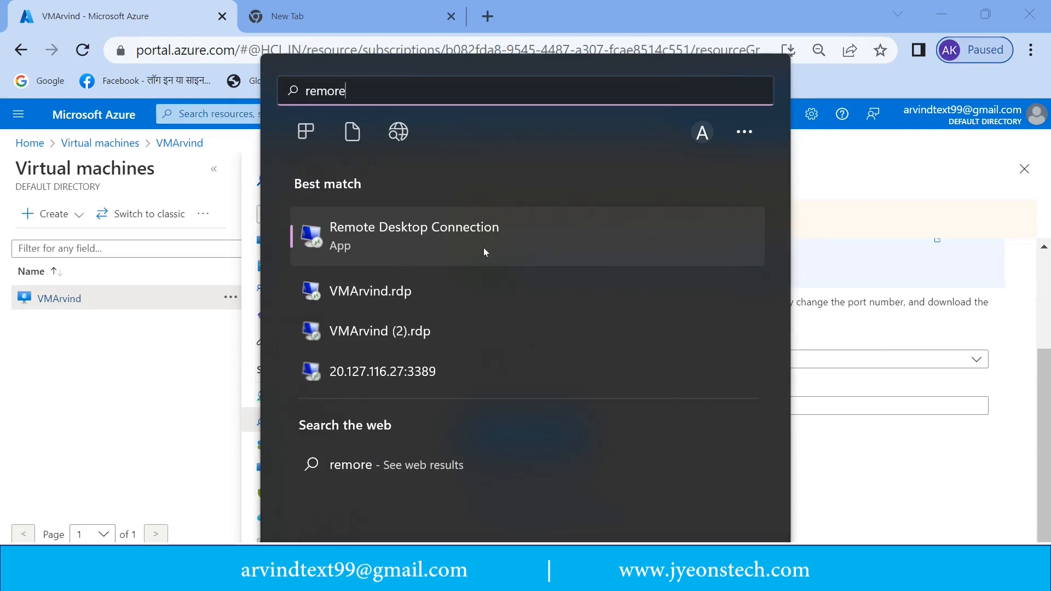
{"action": "left_click", "coordinate": [414, 235]}
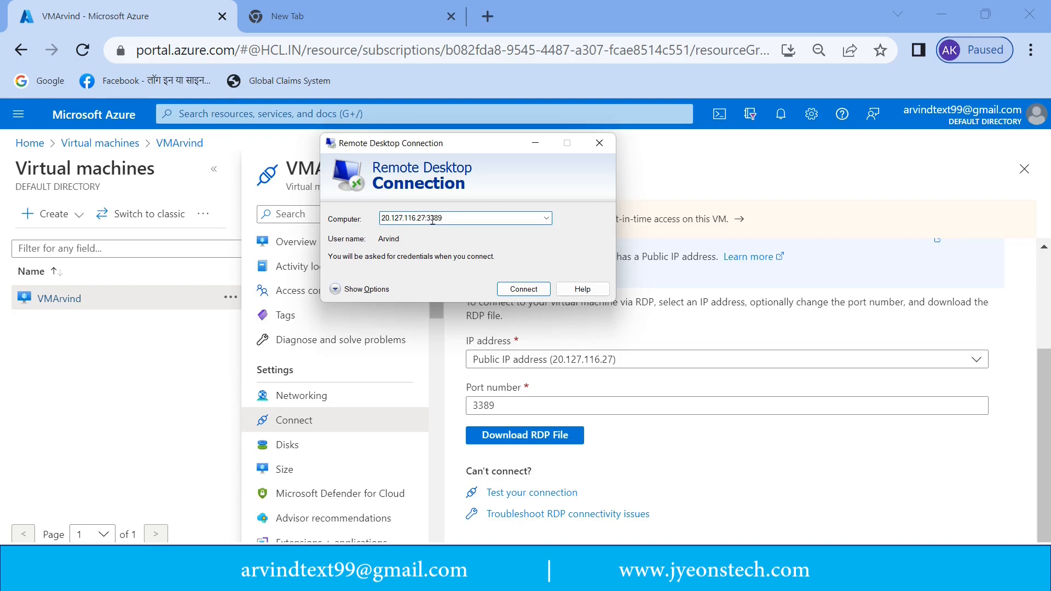
{"action": "triple_click", "coordinate": [464, 217]}
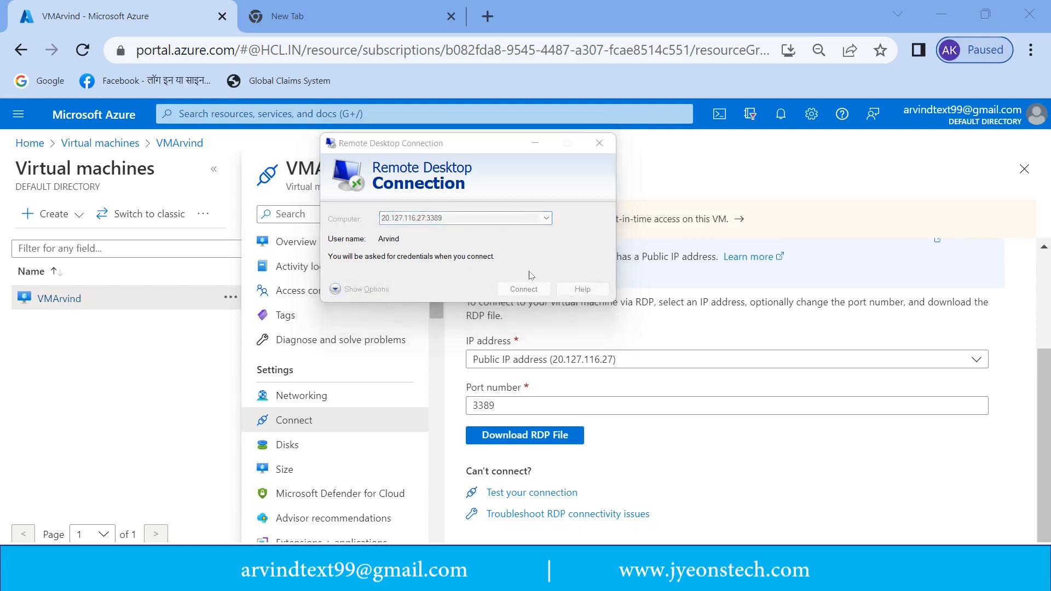
Step: Enter Arvind's password in Windows Security and submit the credentials
{"action": "left_click", "coordinate": [523, 289]}
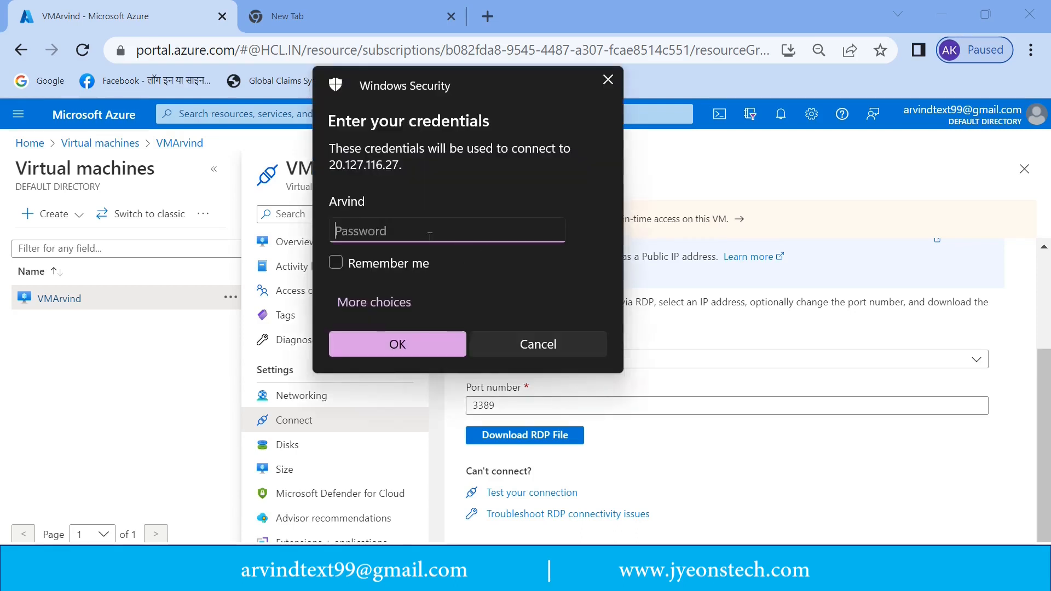
{"action": "left_click", "coordinate": [373, 302]}
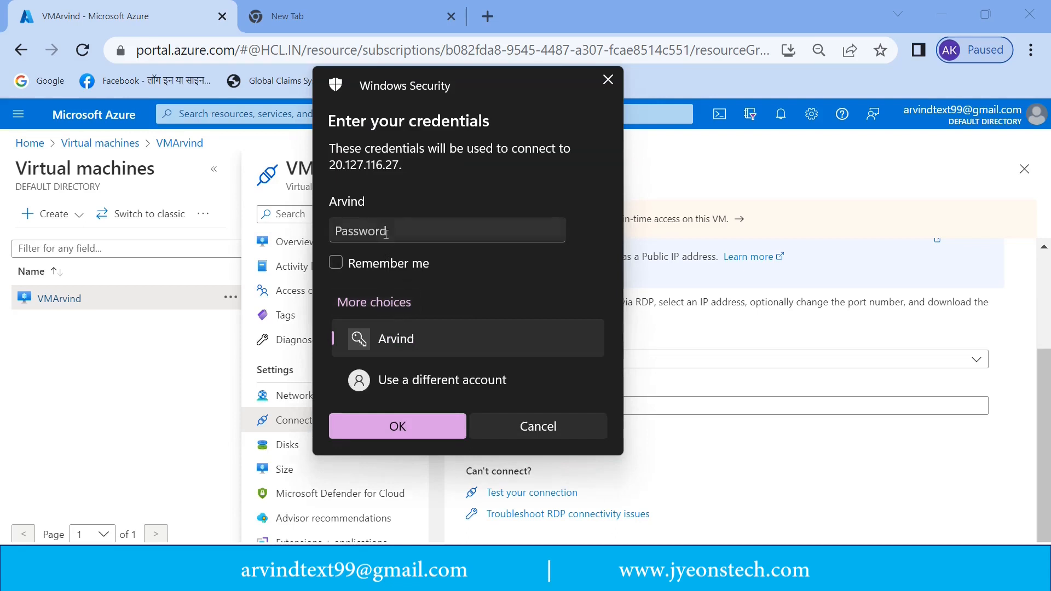
{"action": "type", "text": "••"}
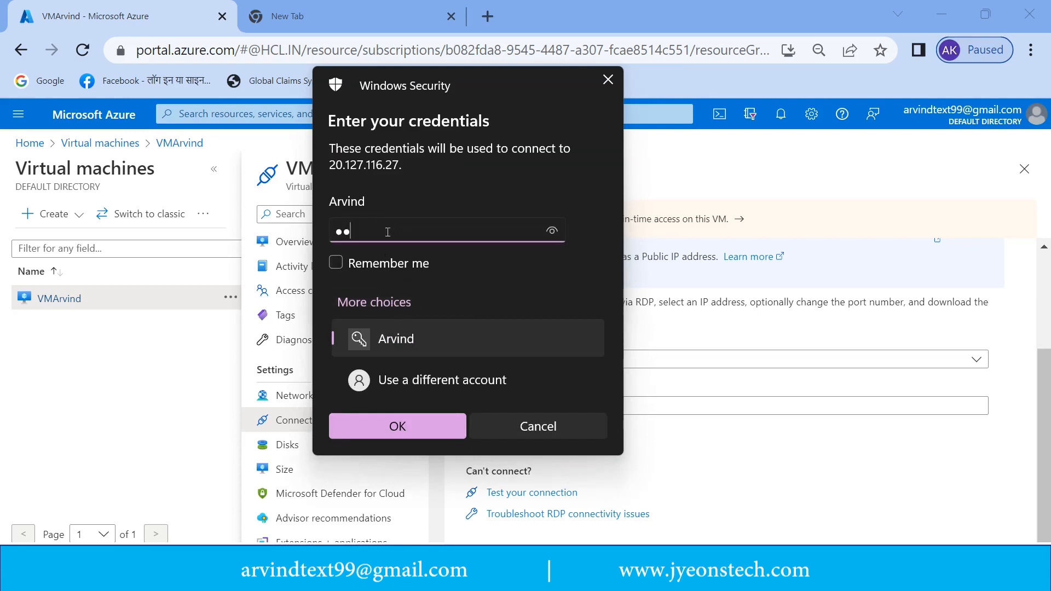
{"action": "type", "text": "password"}
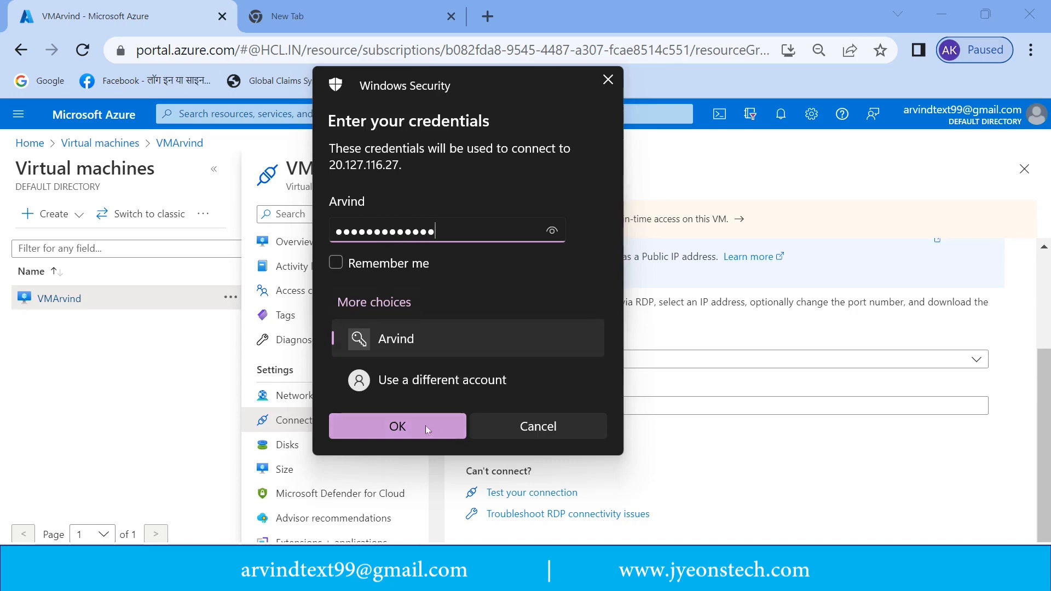
{"action": "left_click", "coordinate": [396, 425]}
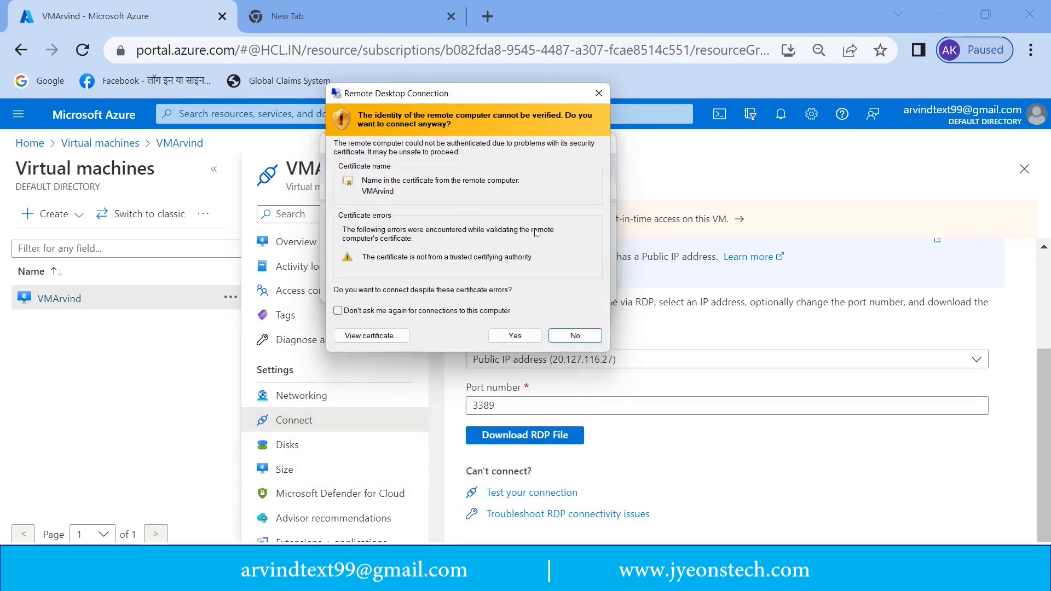
Step: Connect despite the certificate errors, reaching VMArvind's Windows 11 desktop
{"action": "left_click", "coordinate": [514, 335]}
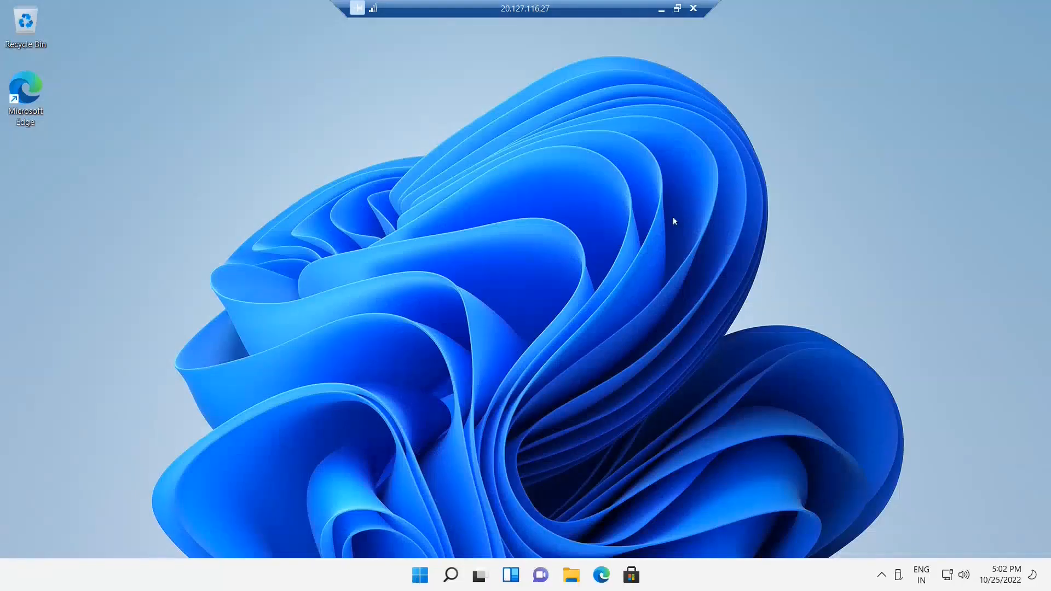
{"action": "mouse_move", "coordinate": [592, 208]}
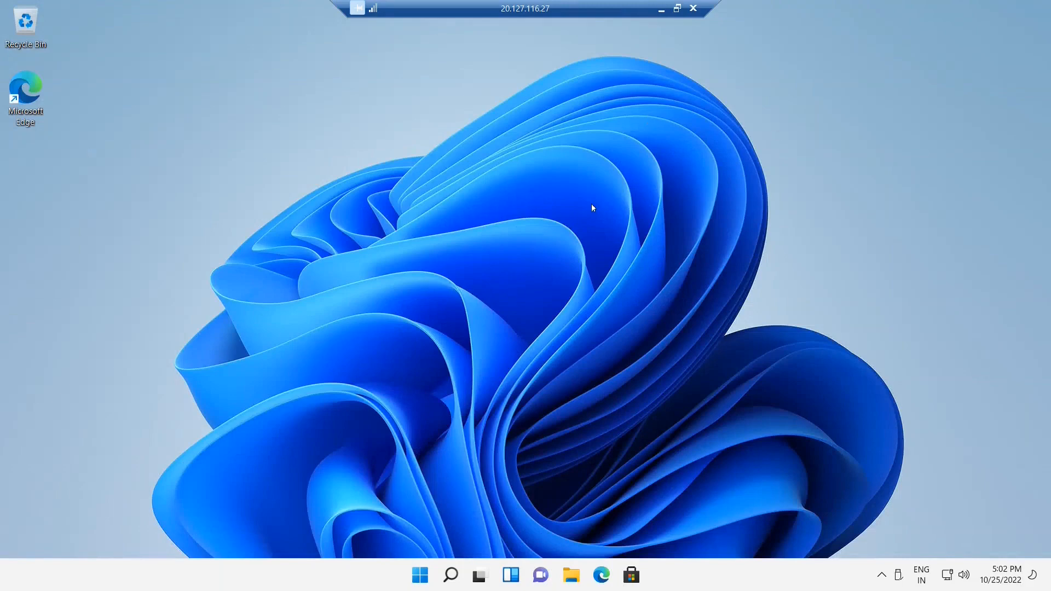
{"action": "mouse_move", "coordinate": [573, 199]}
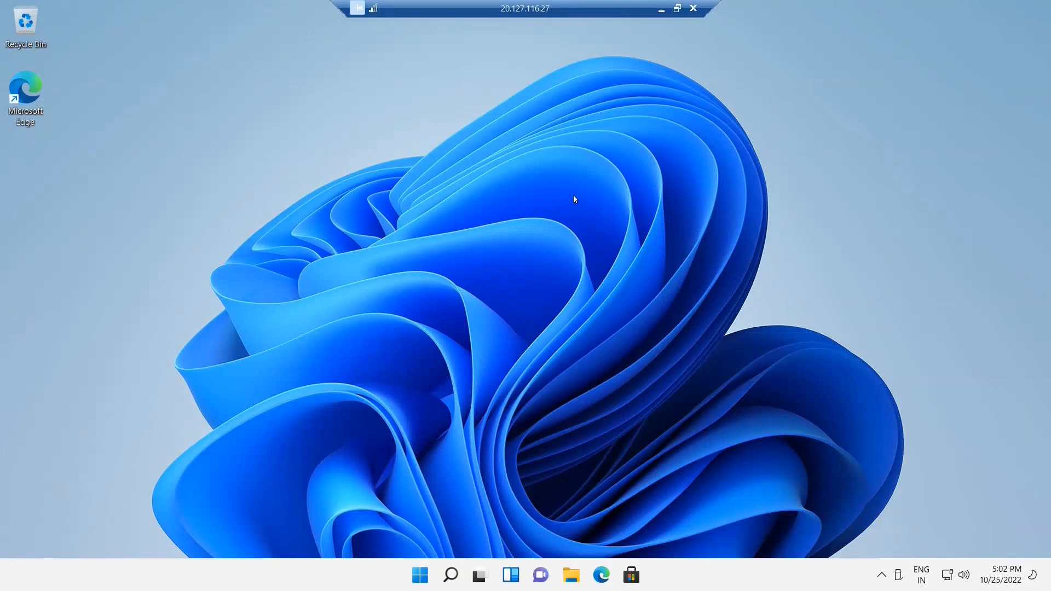
{"action": "mouse_move", "coordinate": [630, 223]}
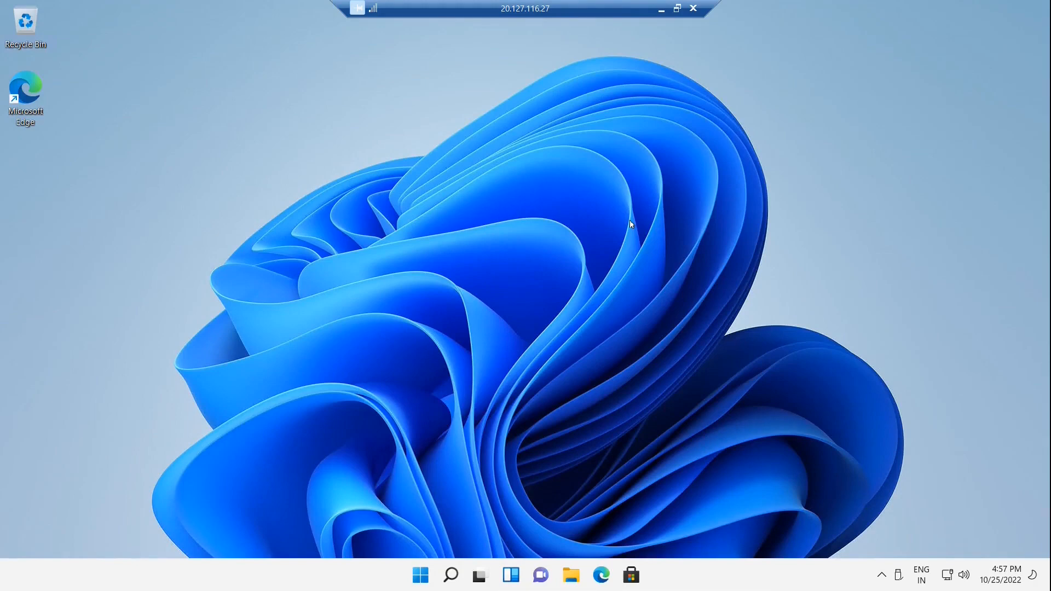
{"action": "mouse_move", "coordinate": [685, 147]}
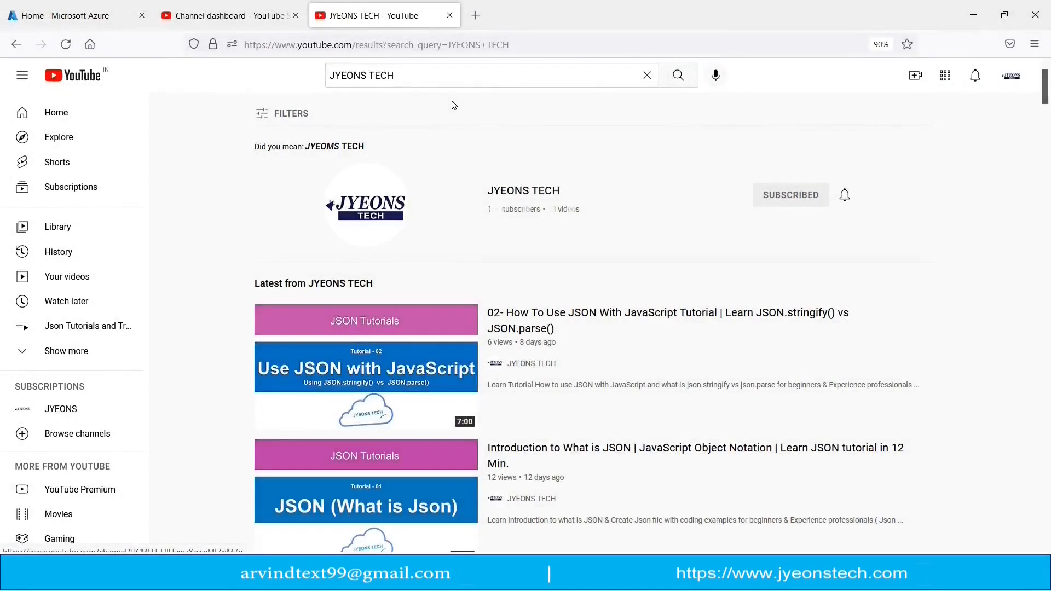
{"action": "mouse_move", "coordinate": [384, 108]}
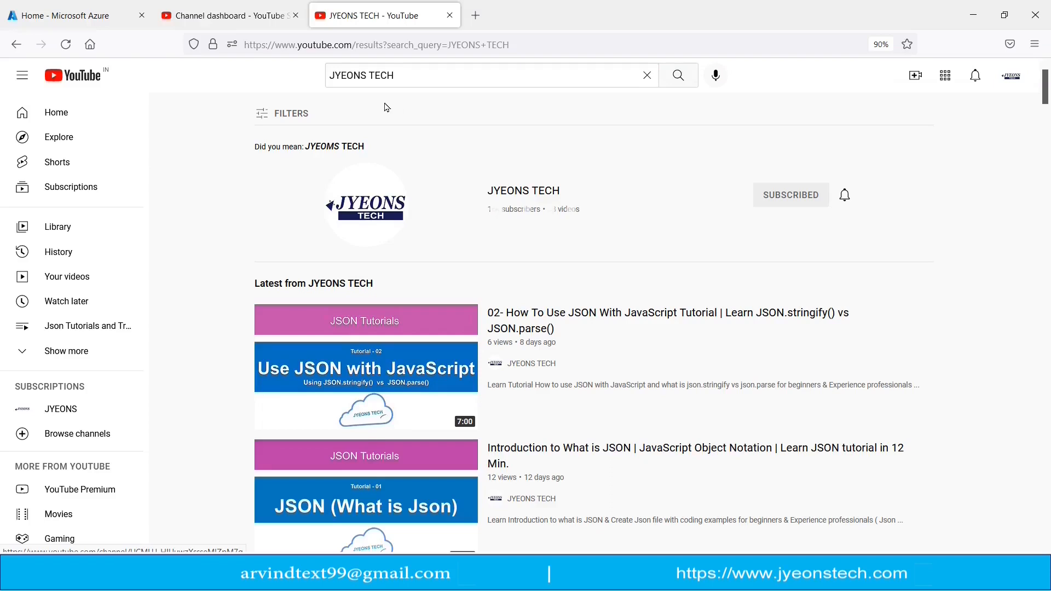
{"action": "mouse_move", "coordinate": [359, 109]}
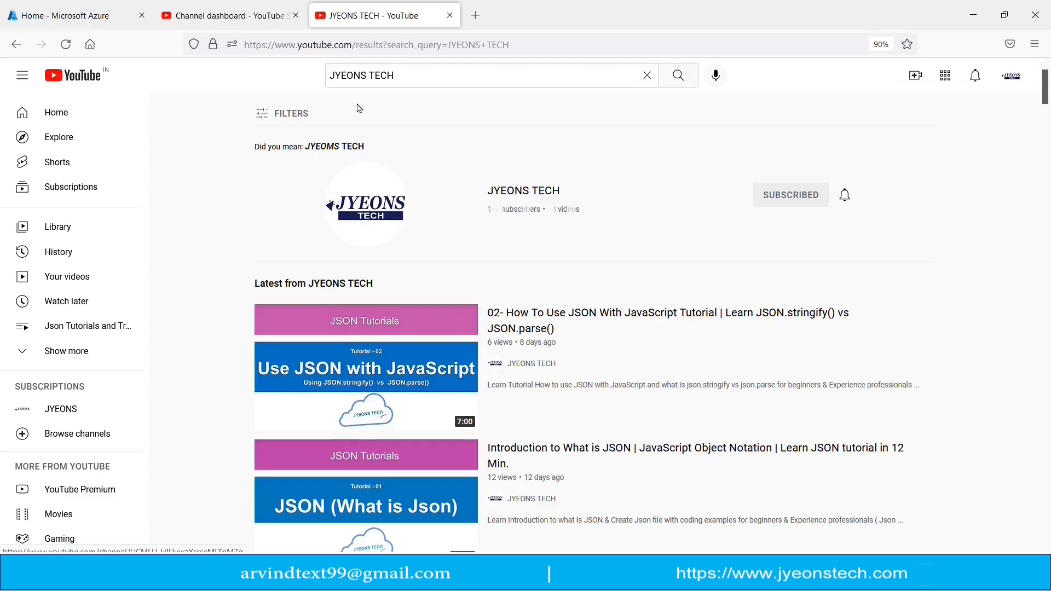
{"action": "mouse_move", "coordinate": [343, 91]}
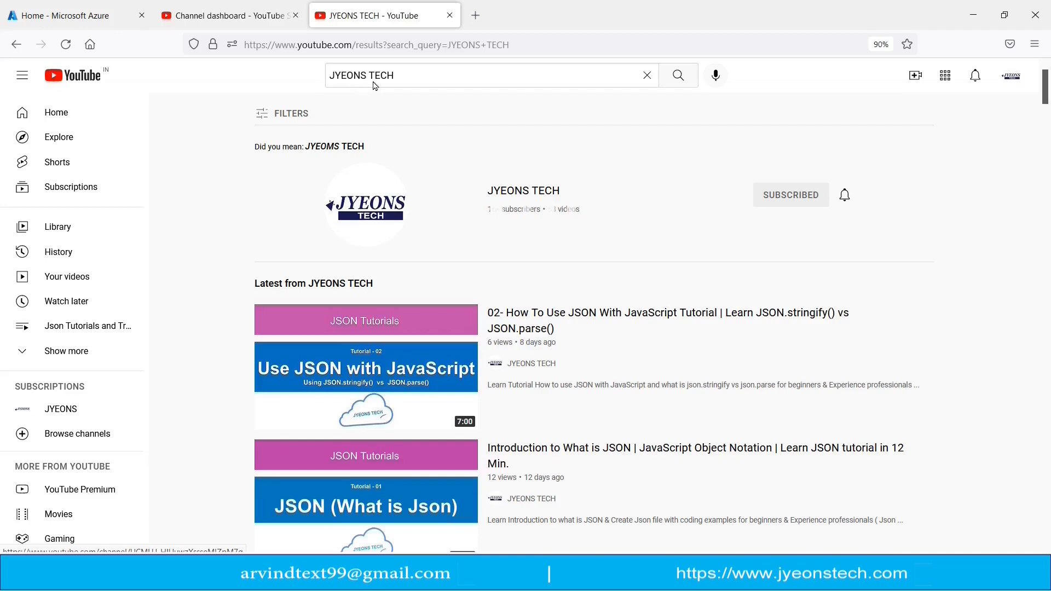
{"action": "mouse_move", "coordinate": [681, 84]}
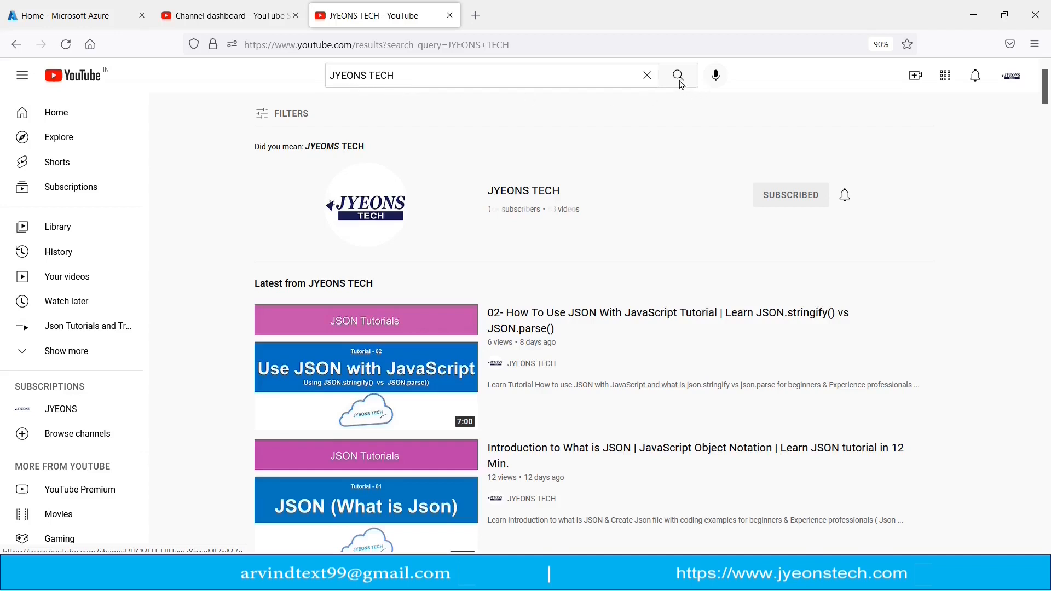
{"action": "mouse_move", "coordinate": [374, 274]}
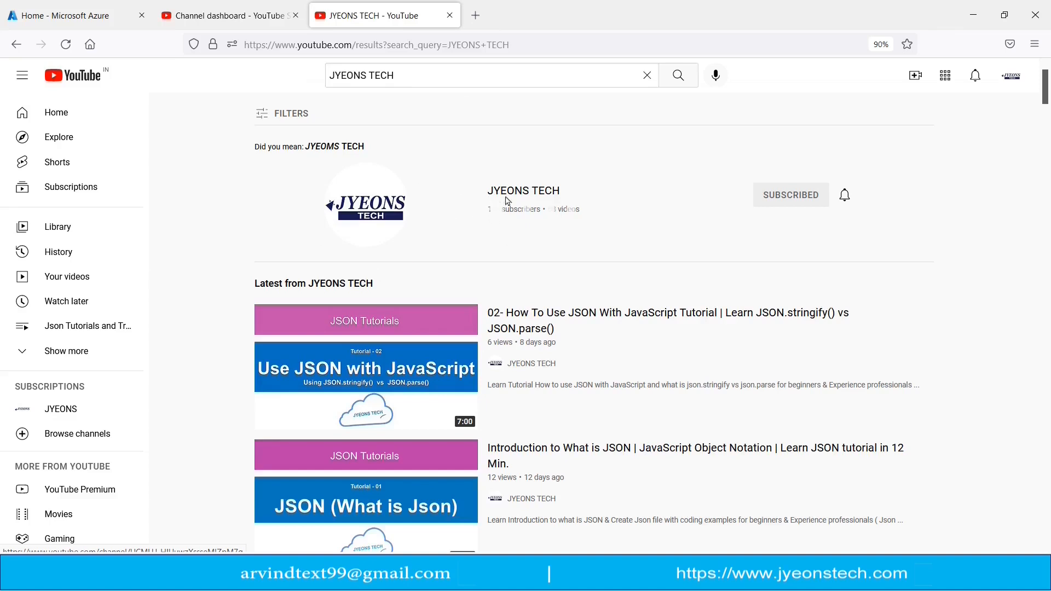
{"action": "mouse_move", "coordinate": [816, 240]}
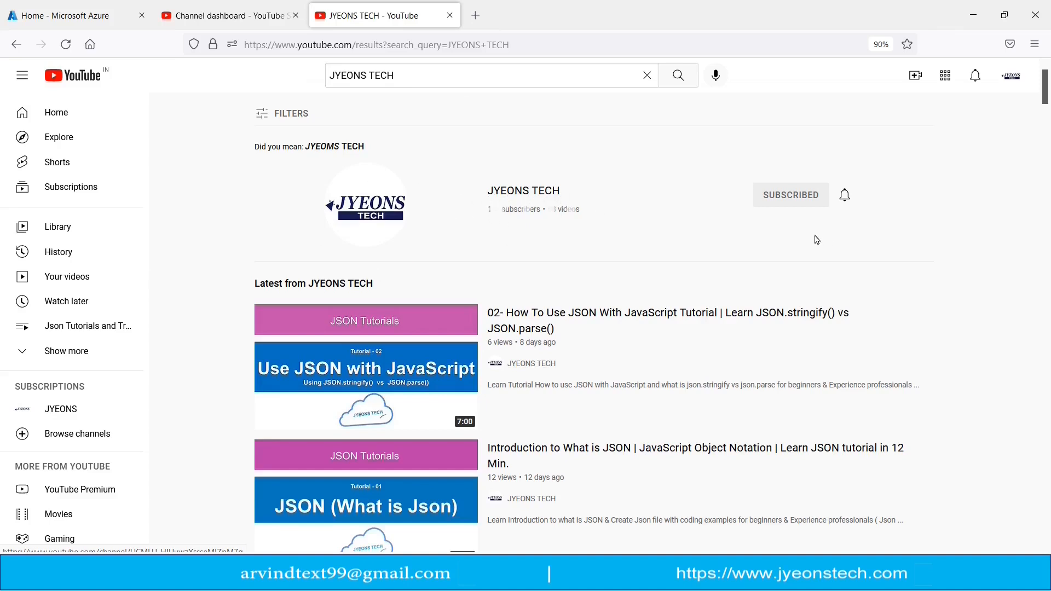
{"action": "mouse_move", "coordinate": [798, 199]}
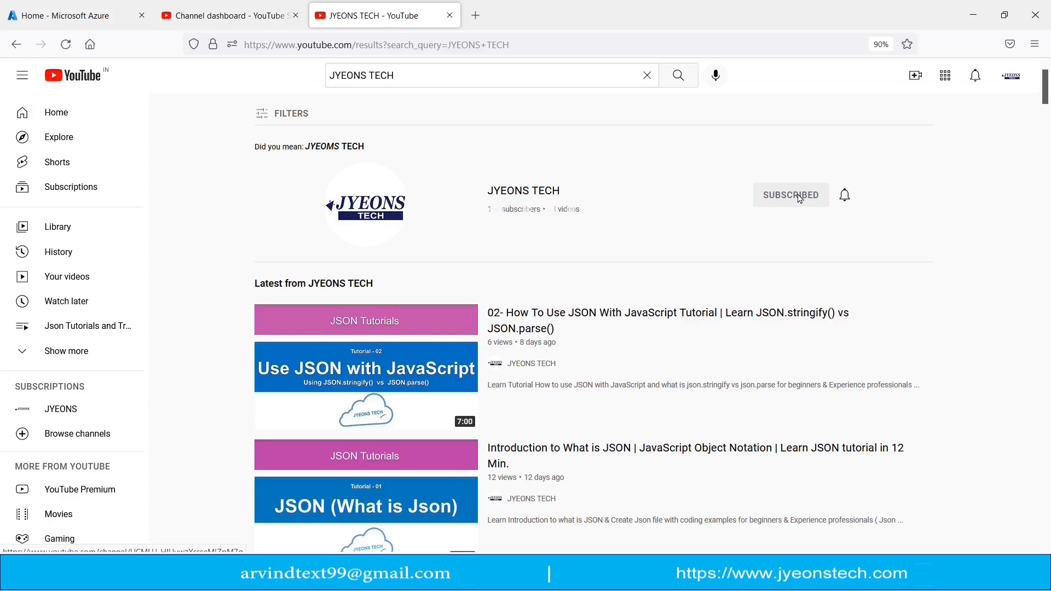
{"action": "mouse_move", "coordinate": [850, 202]}
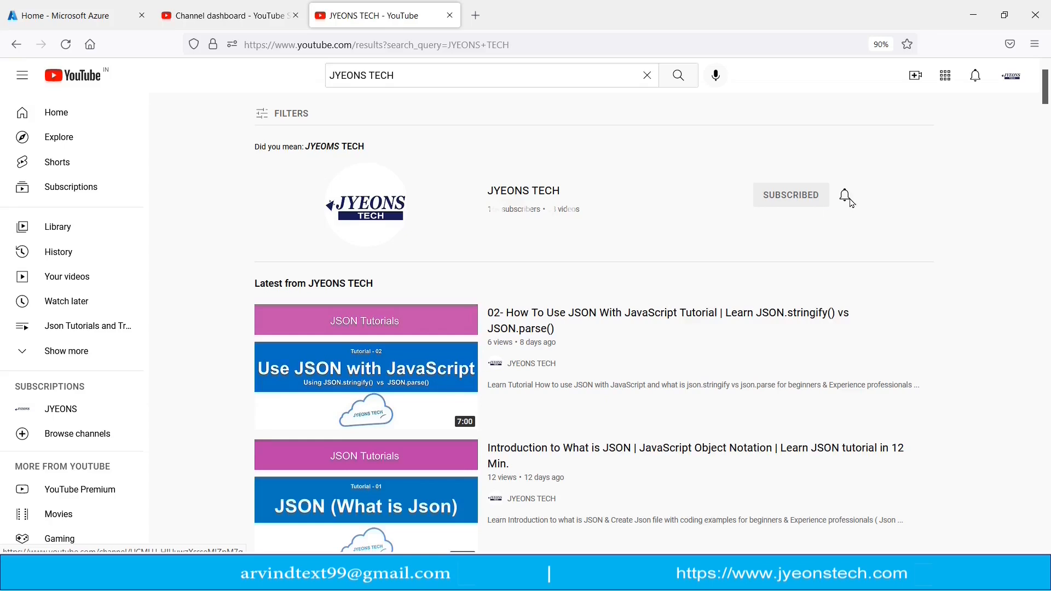